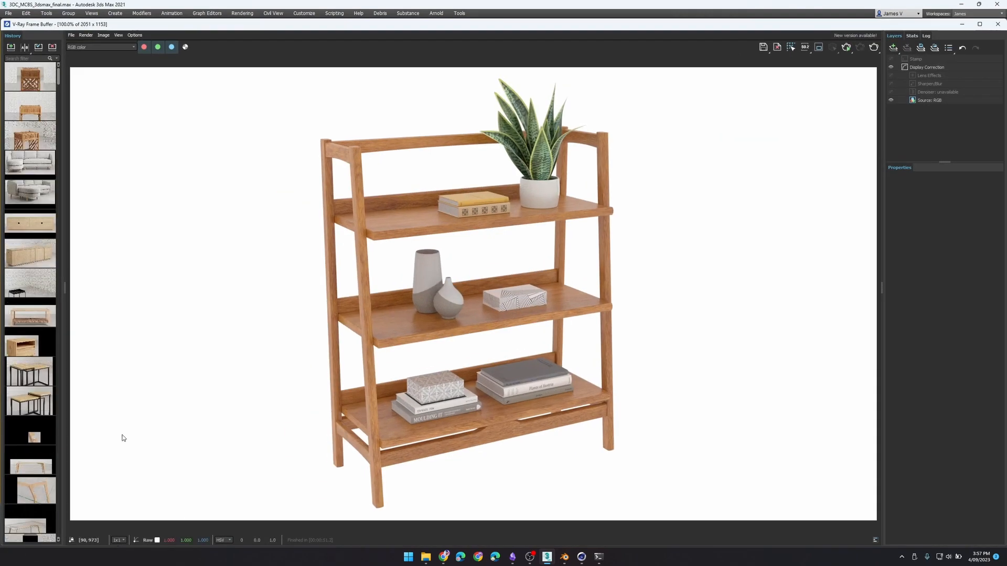
mouse_move(603, 147)
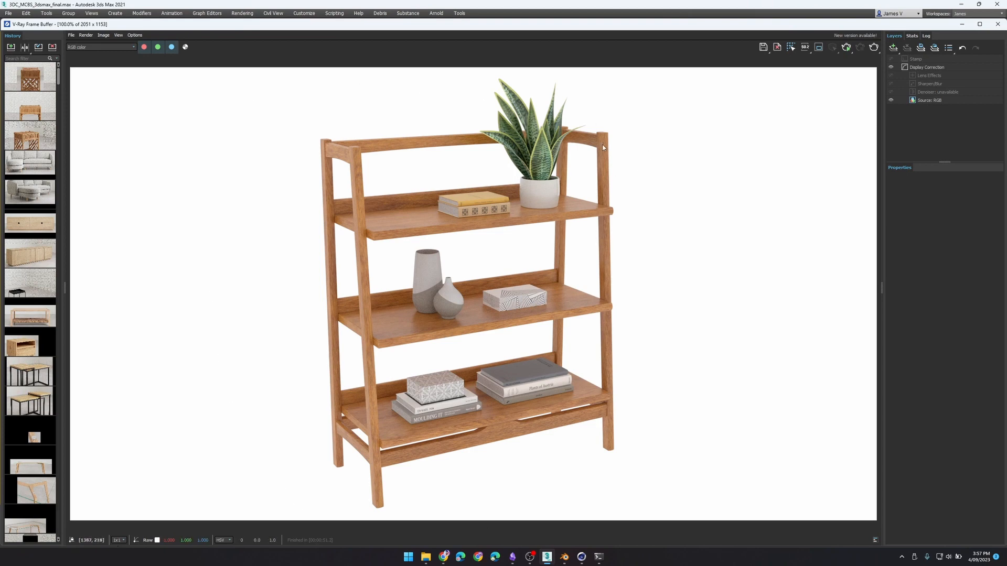
mouse_move(401, 269)
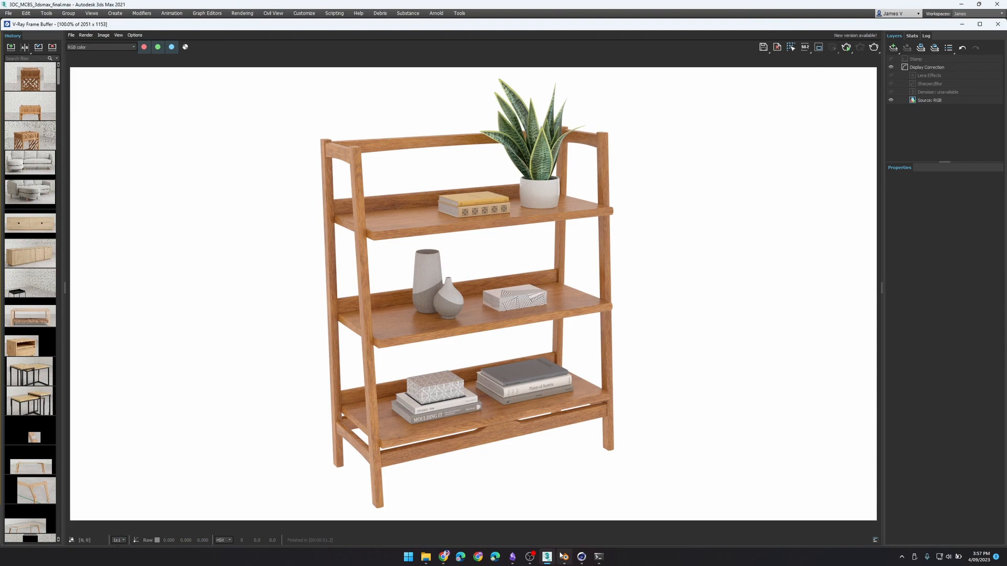
Switch to Blender to view the bookshelf scene from Blender_result.blend
click(546, 557)
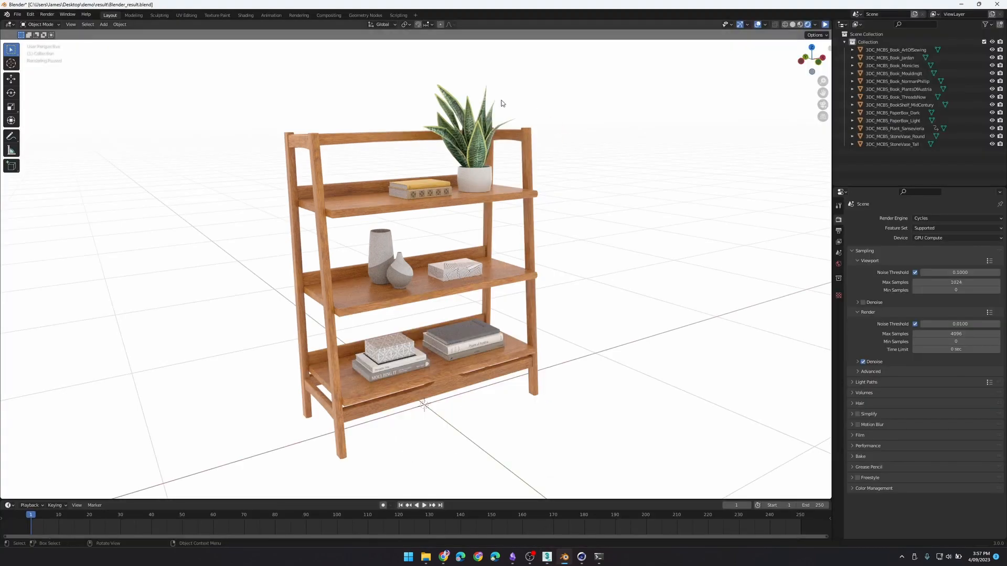
mouse_move(483, 438)
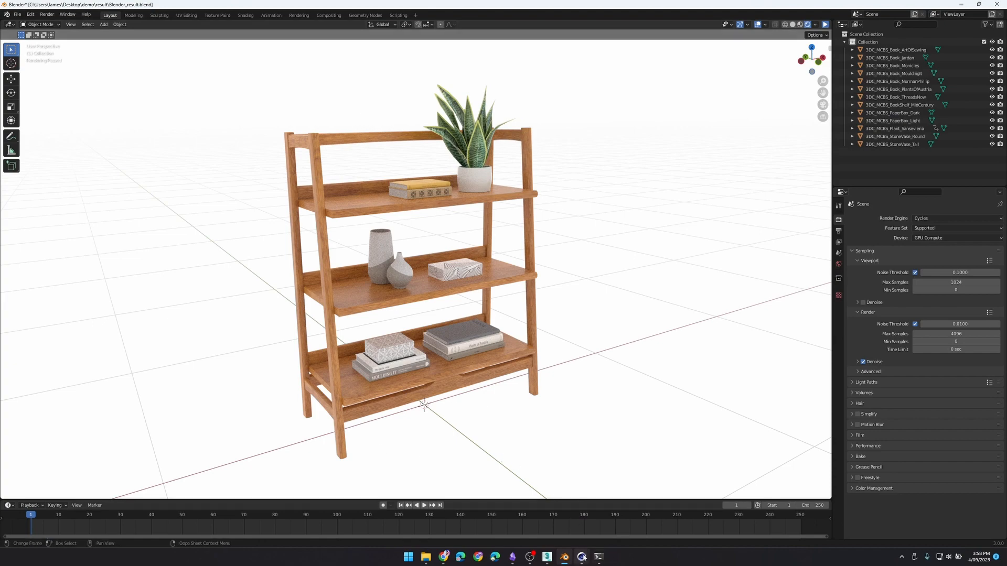
Switch to Cinema 4D to view the finished V-Ray render in the VFB
click(581, 557)
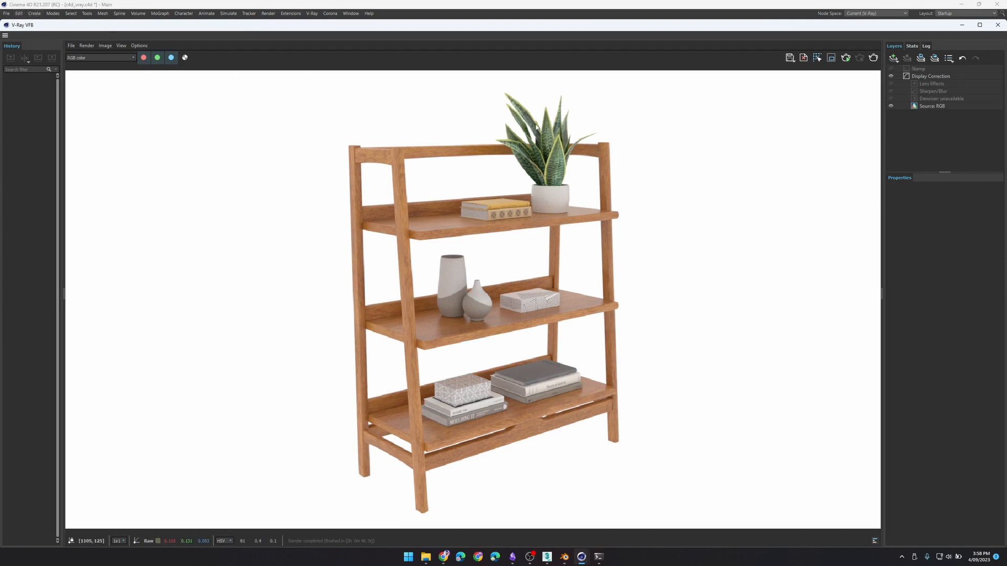
mouse_move(593, 409)
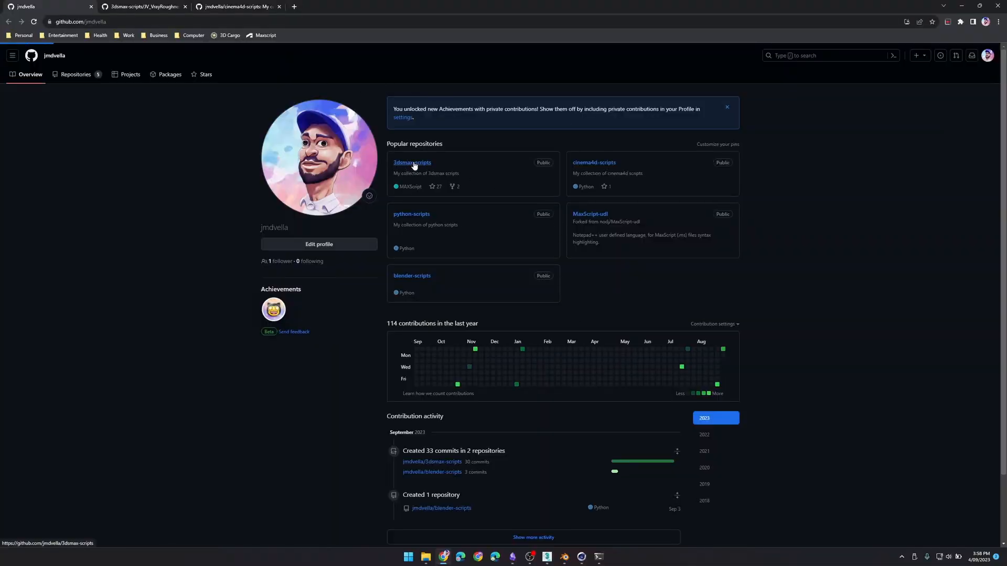
Open JV_VrayRoughnessToFBX.ms in the 3dsmax-scripts repository, then return to 3ds Max
click(412, 162)
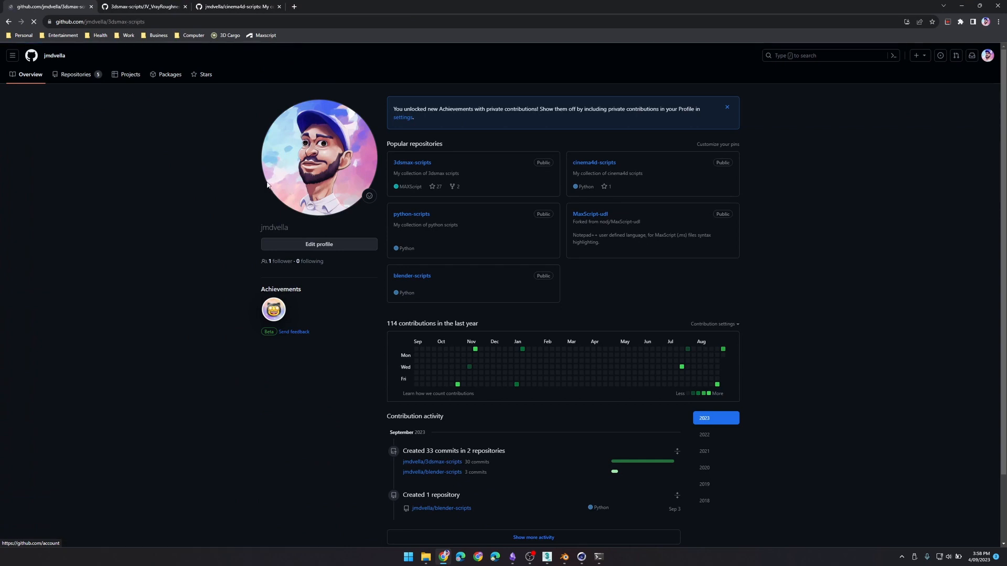
click(412, 163)
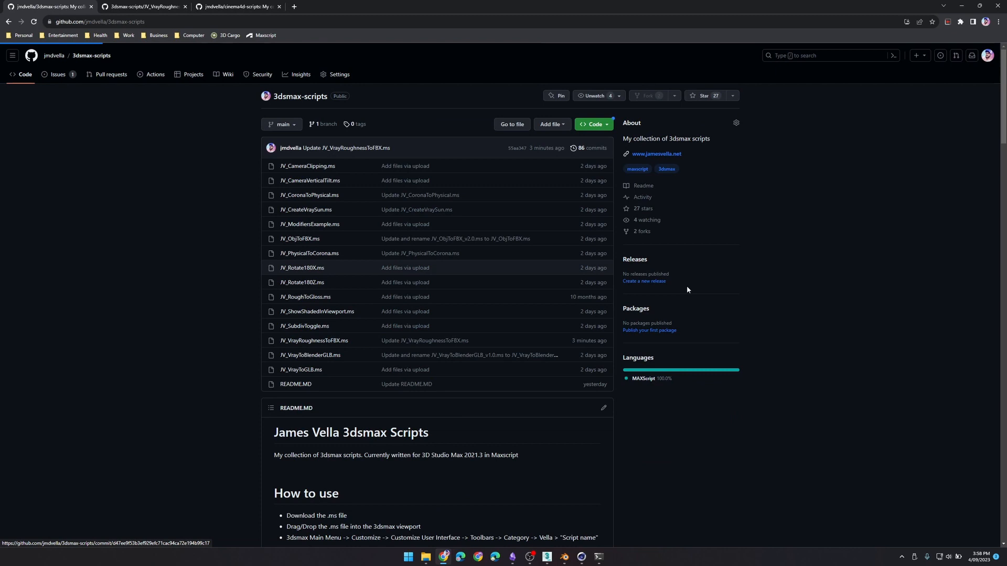
click(314, 341)
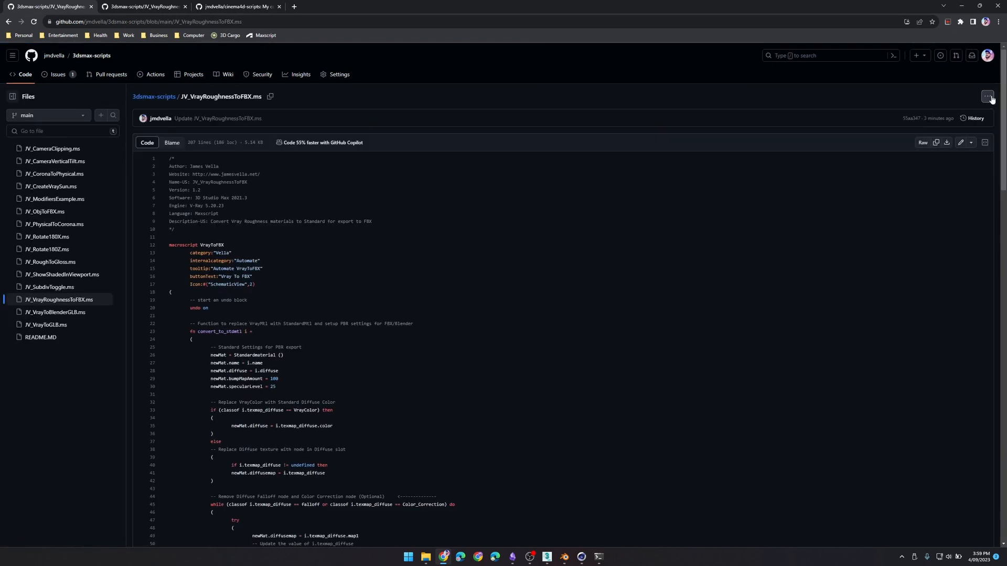
mouse_move(800, 122)
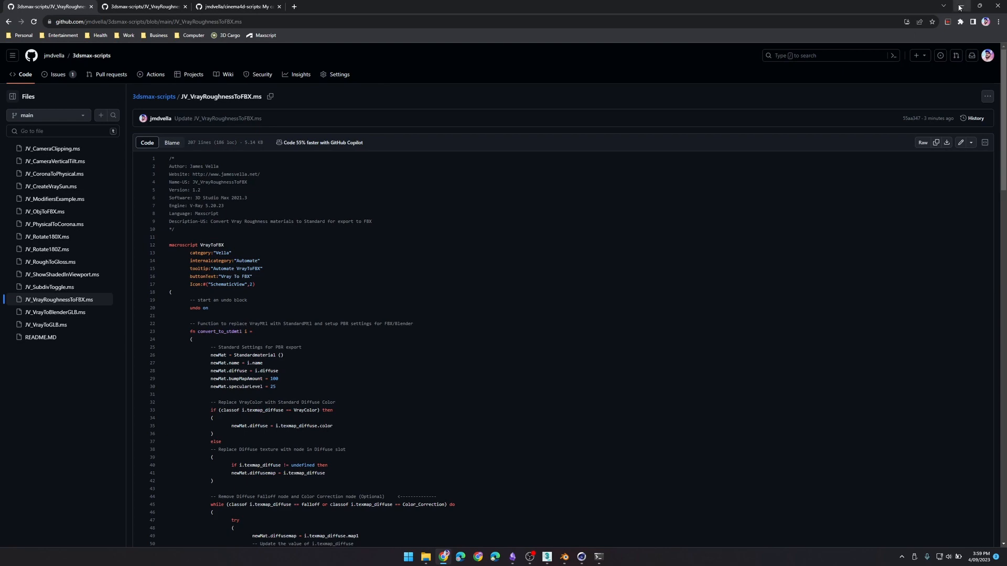
click(424, 557)
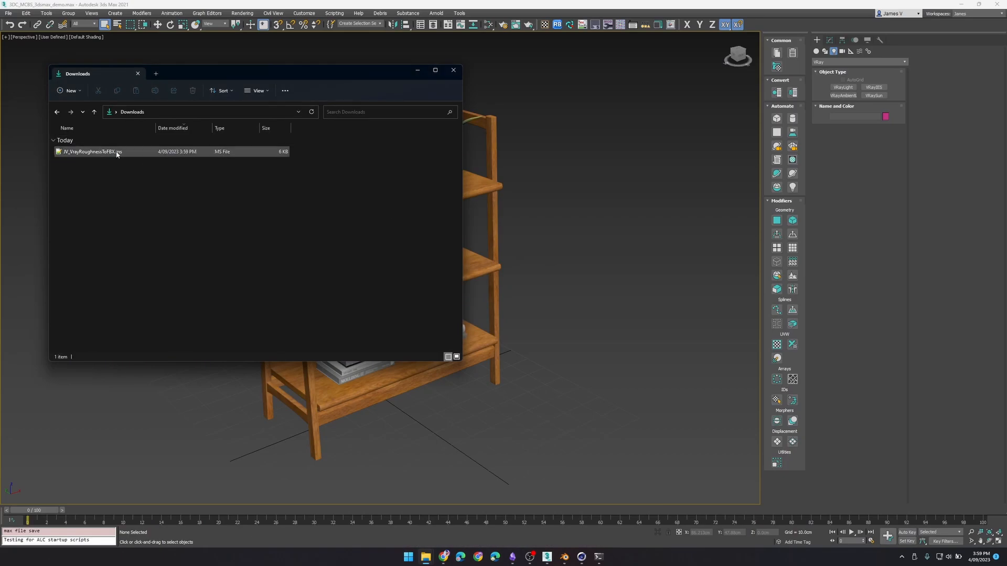
Drag JV_VrayRoughnessToFBX.ms from Downloads into the 3ds Max viewport to install it
drag(90, 152, 497, 123)
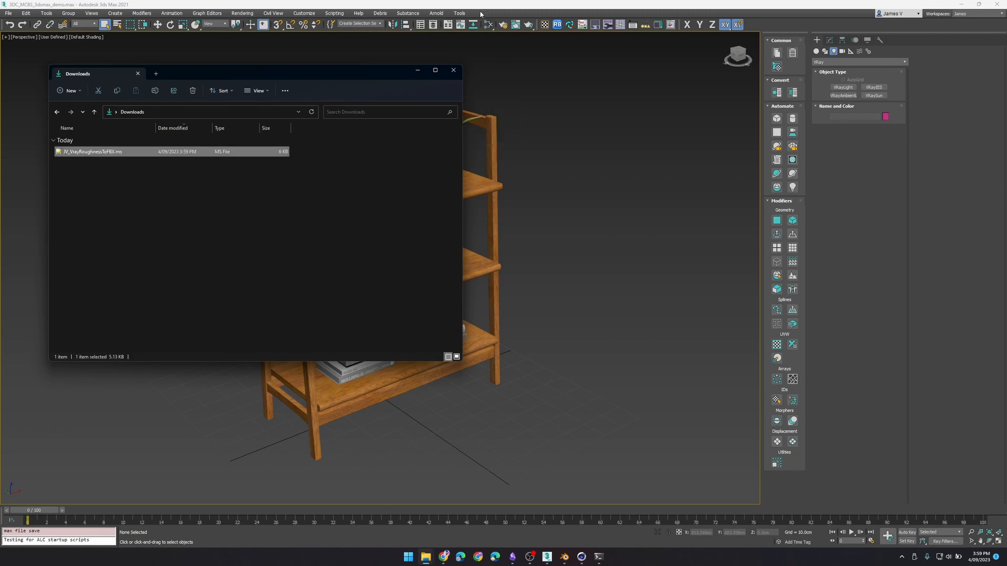
click(453, 70)
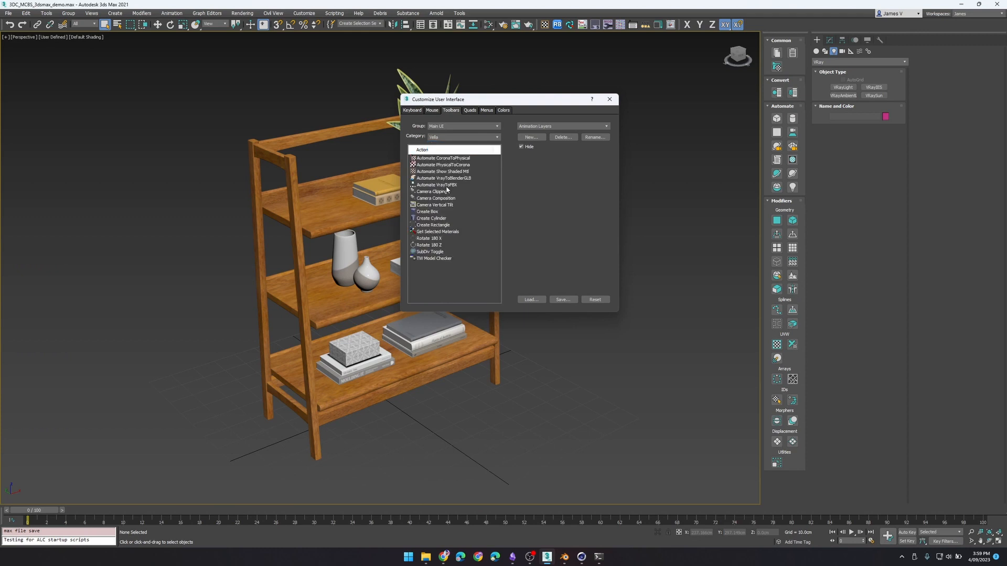
Select the Automate VrayToFBX action under the Vella category
click(443, 185)
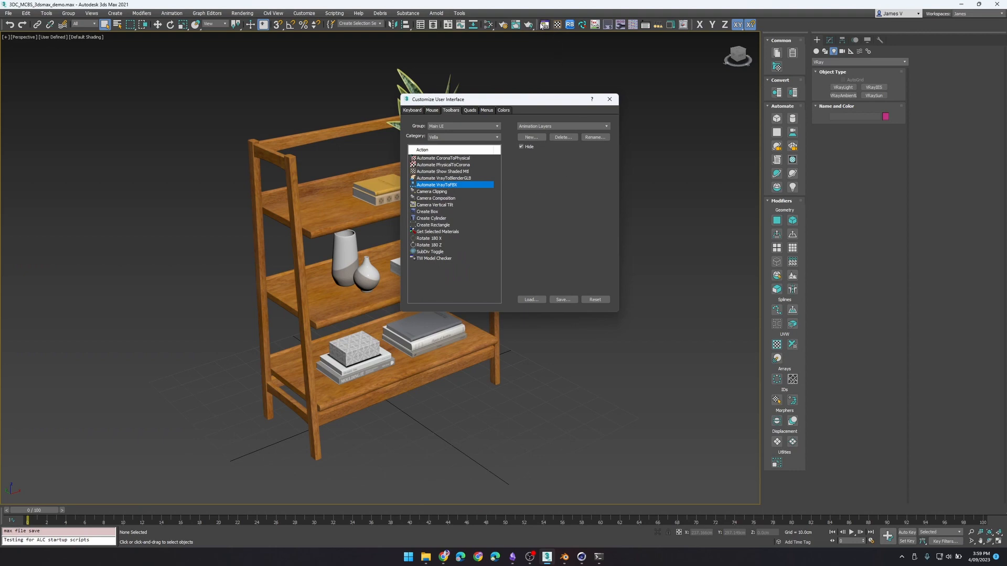
click(609, 99)
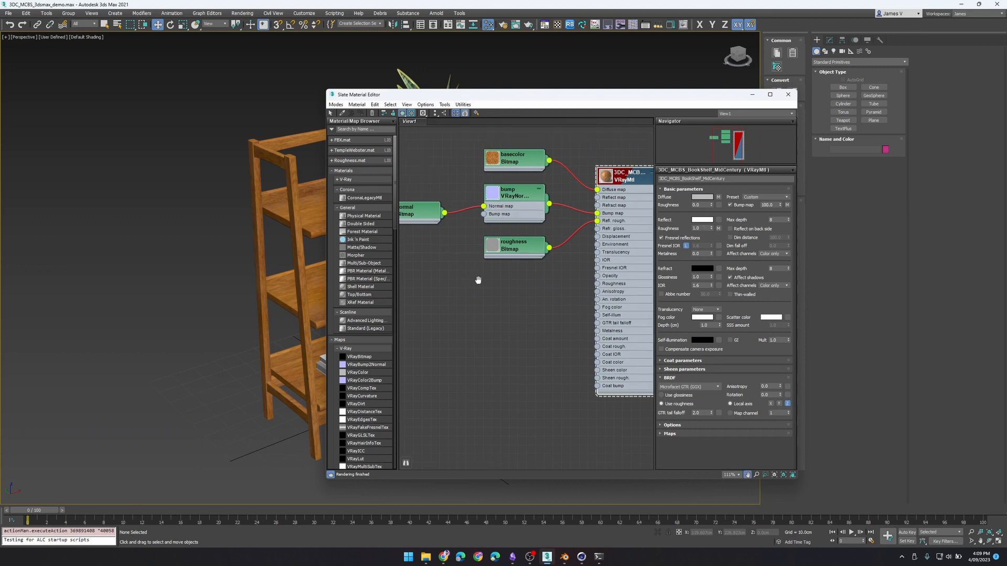
Look over the BookShelf VRayMtl bitmaps, then close the Slate Material Editor
scroll(down, 3)
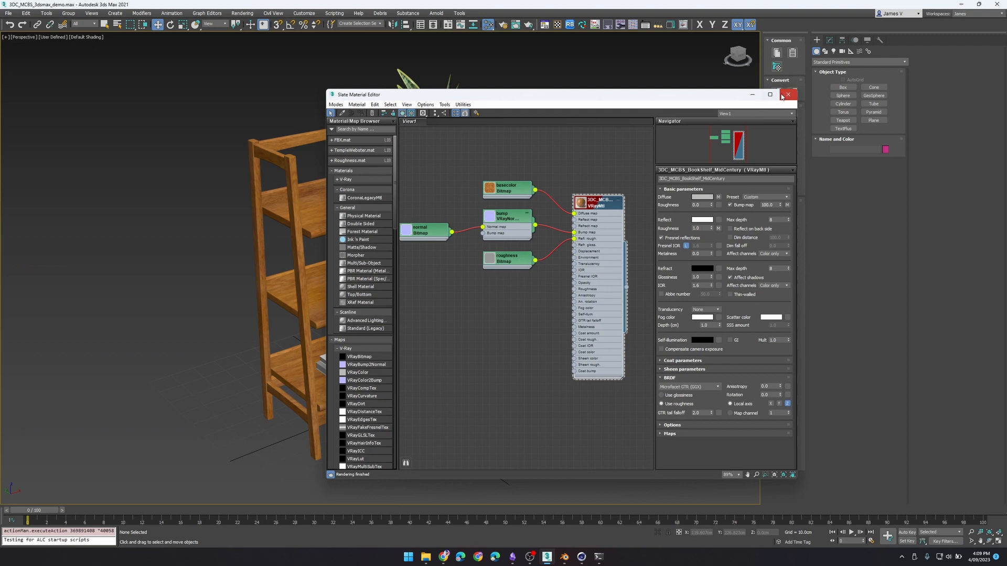
click(790, 94)
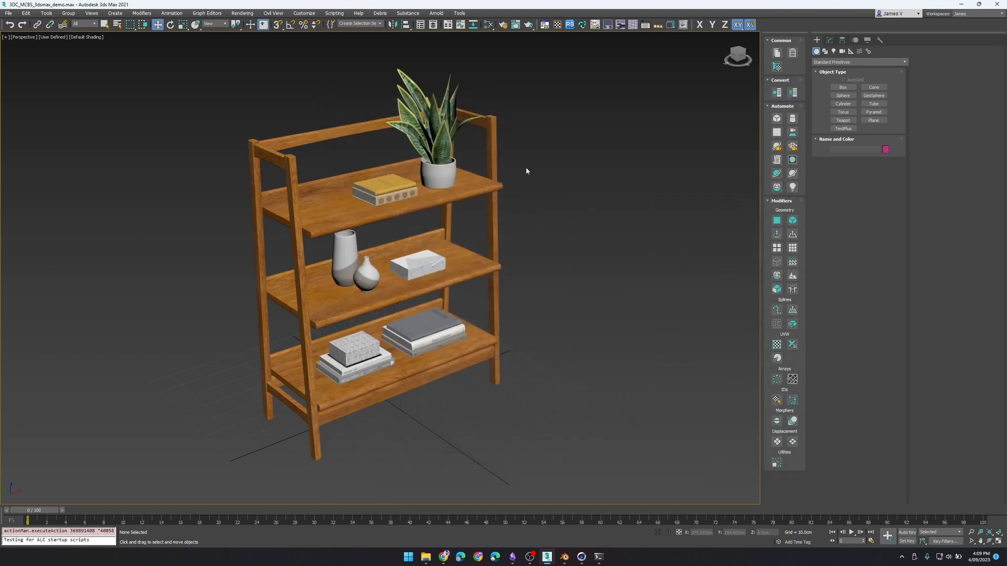
Clear the current selection in the bookshelf scene
click(430, 128)
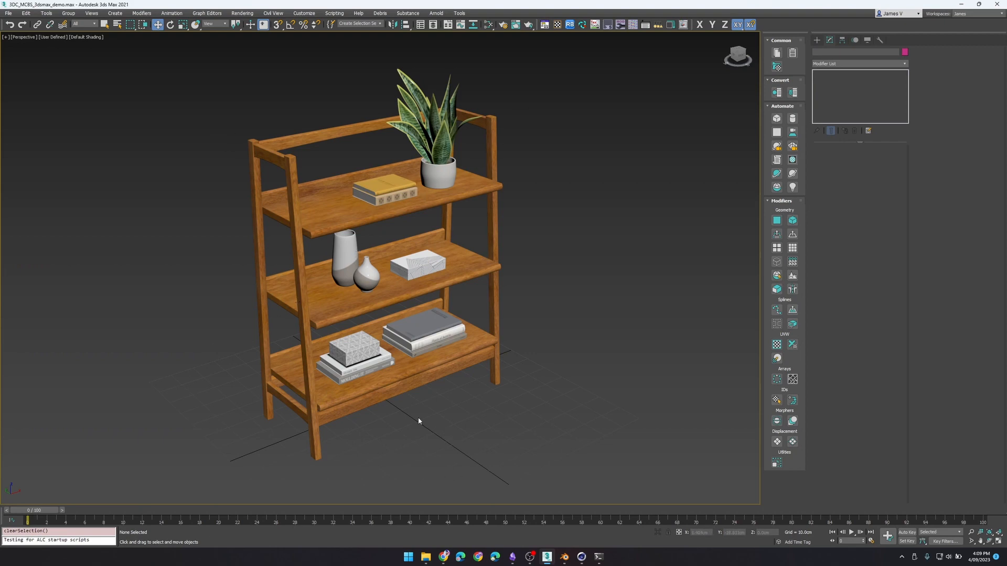
mouse_move(545, 35)
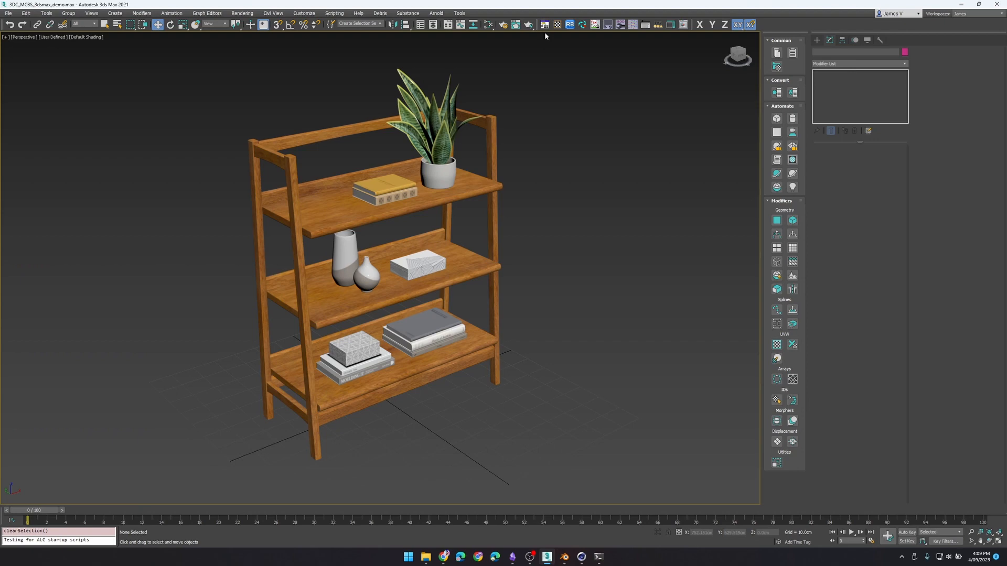
mouse_move(476, 220)
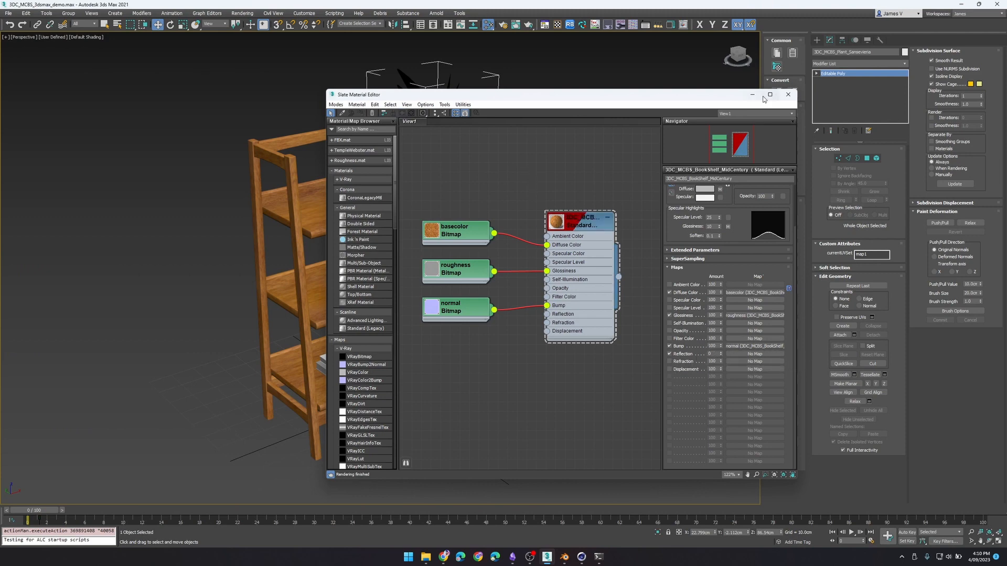
Close the Slate Material Editor and start the FBX export from the application menu
click(788, 94)
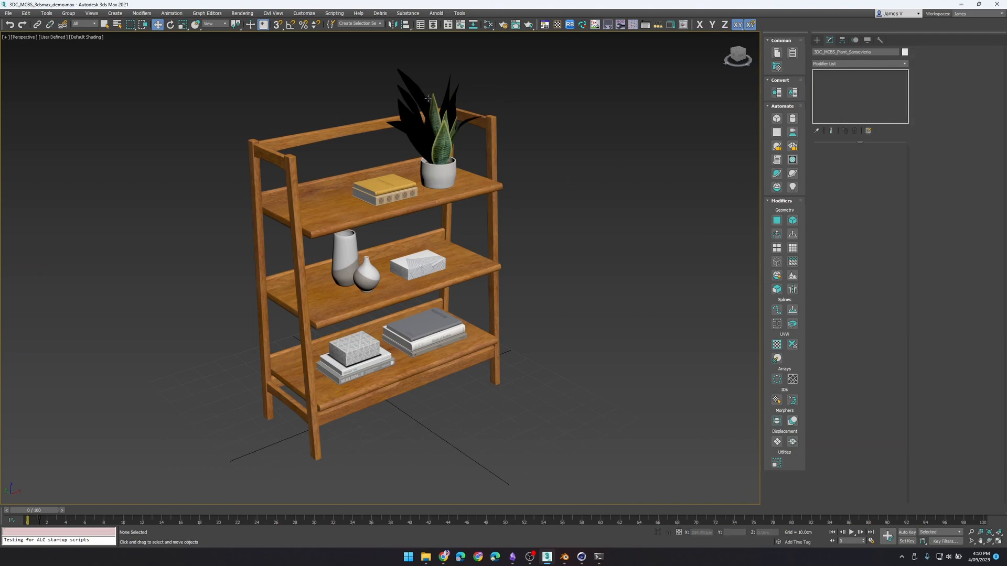
click(8, 13)
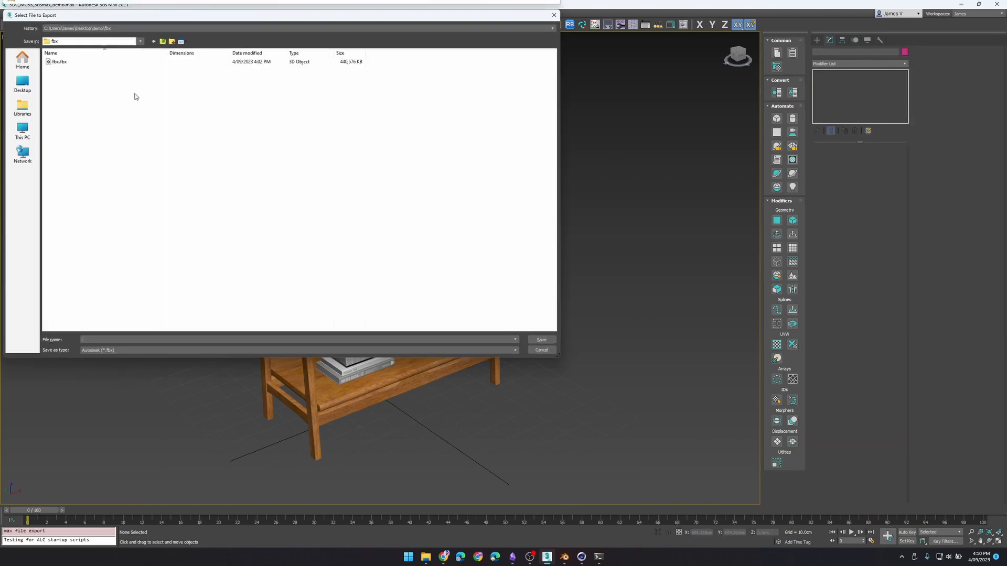
Export the scene over the existing fbx.fbx with embedded media, then switch to Blender
click(58, 62)
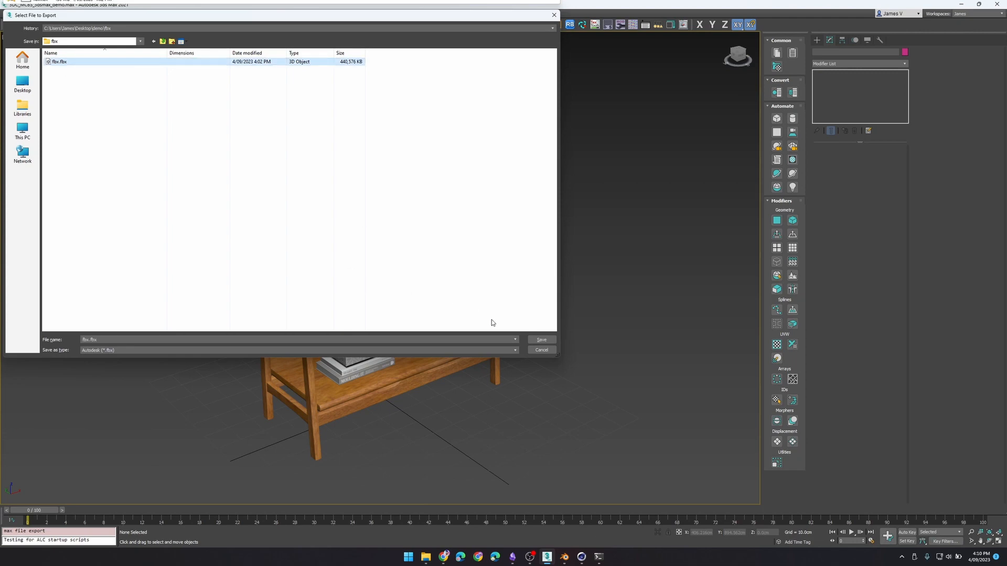
click(540, 339)
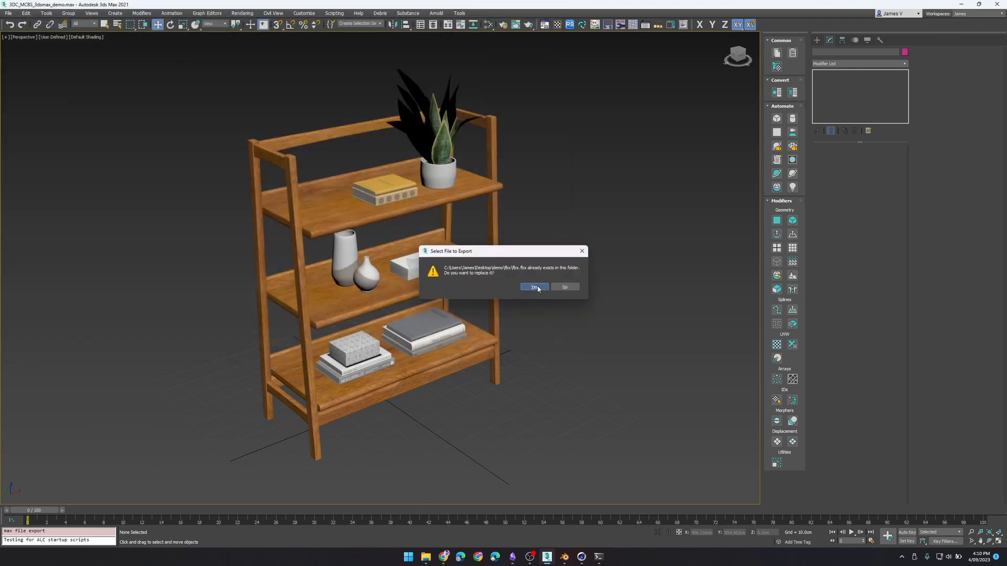
click(534, 287)
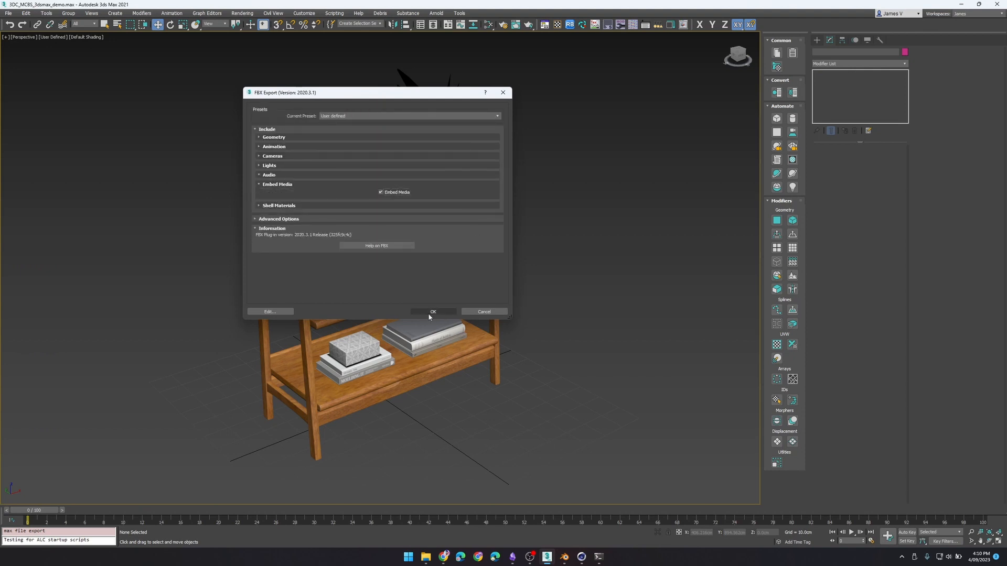
click(432, 312)
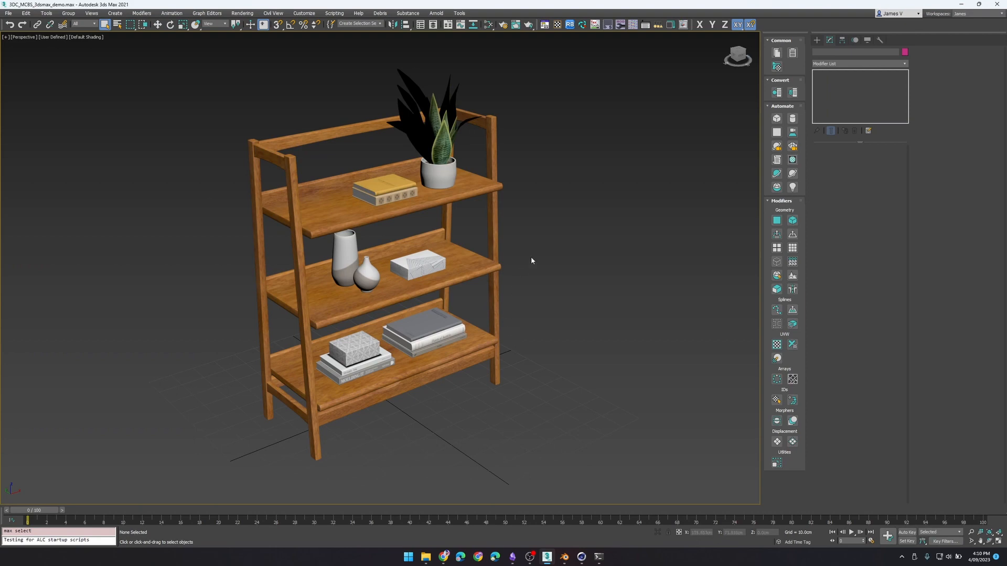
mouse_move(546, 557)
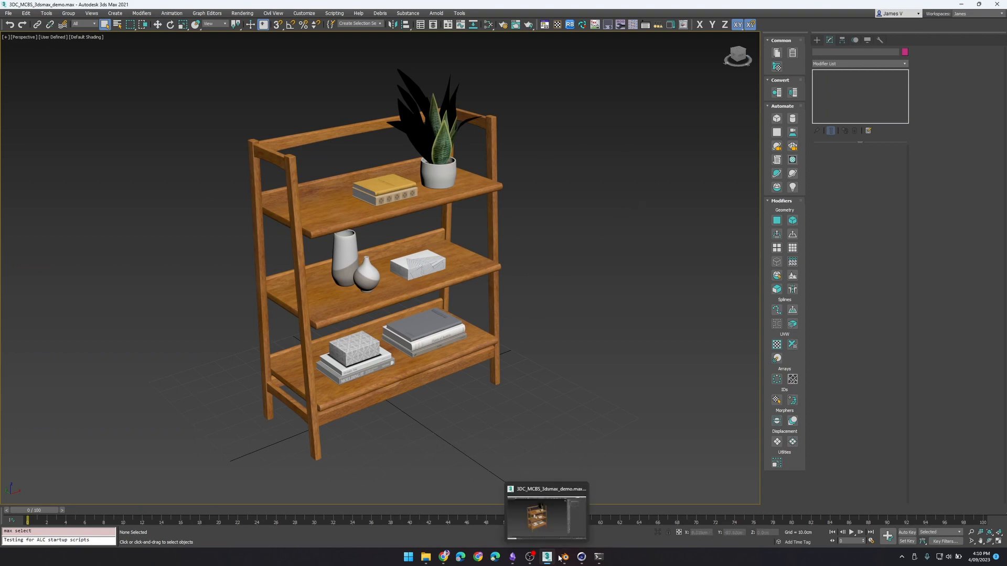
click(563, 557)
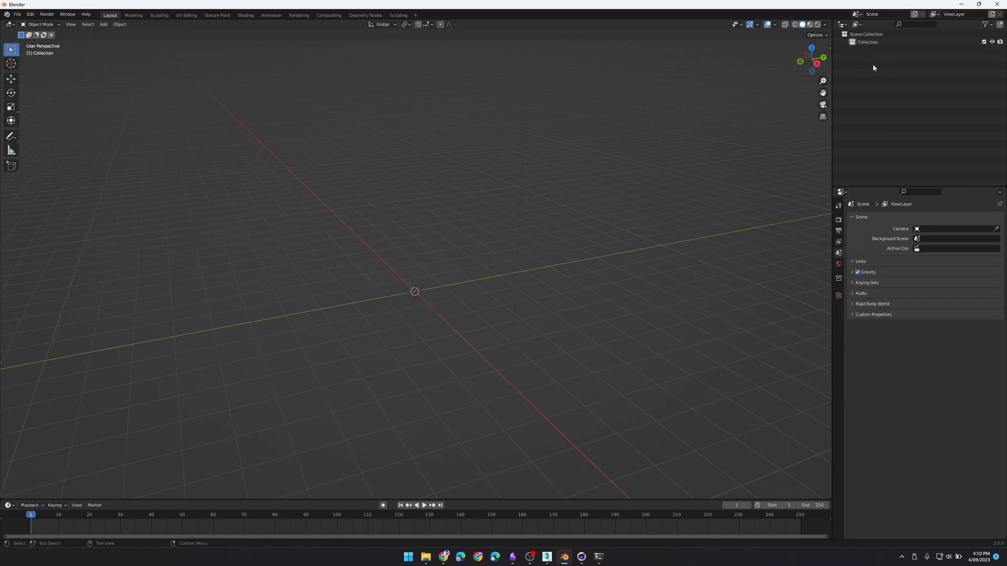
Start an FBX import and browse to the demo folder on the Desktop
click(17, 14)
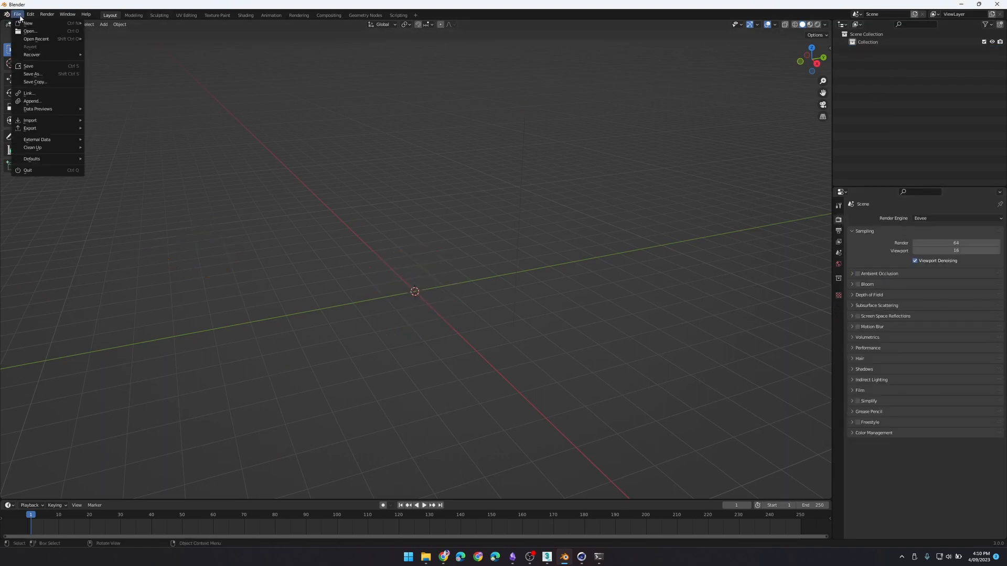
click(29, 120)
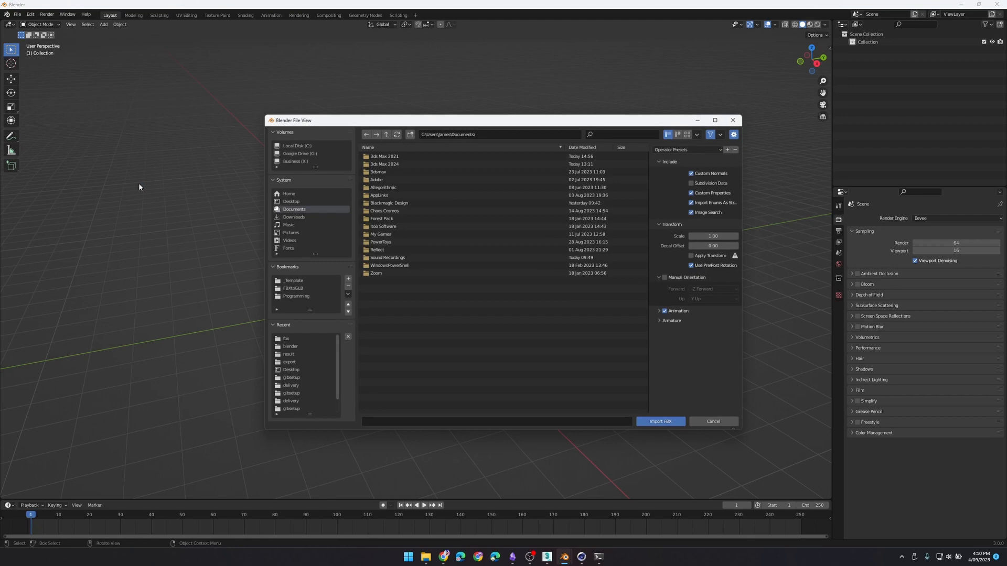
click(291, 201)
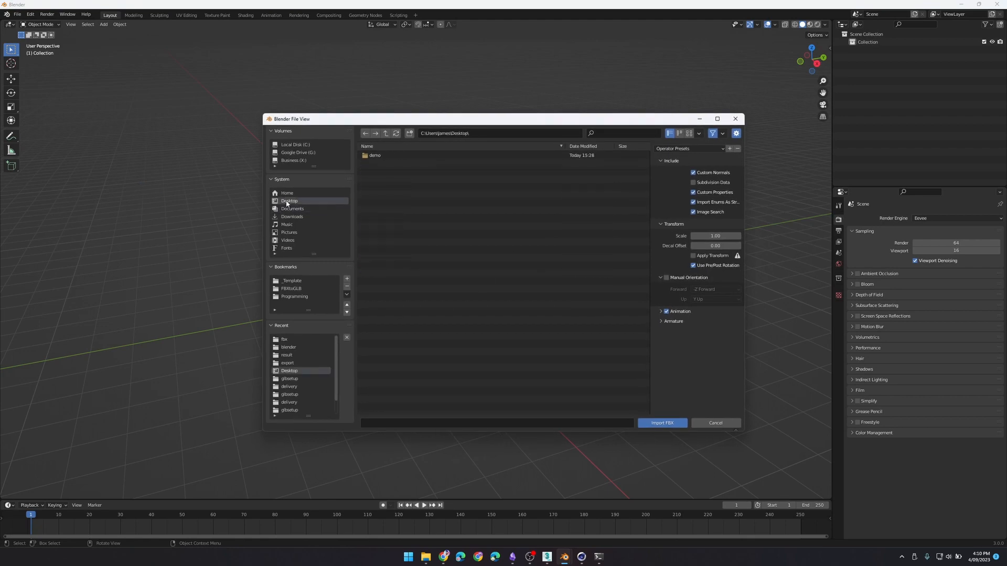
double_click(374, 155)
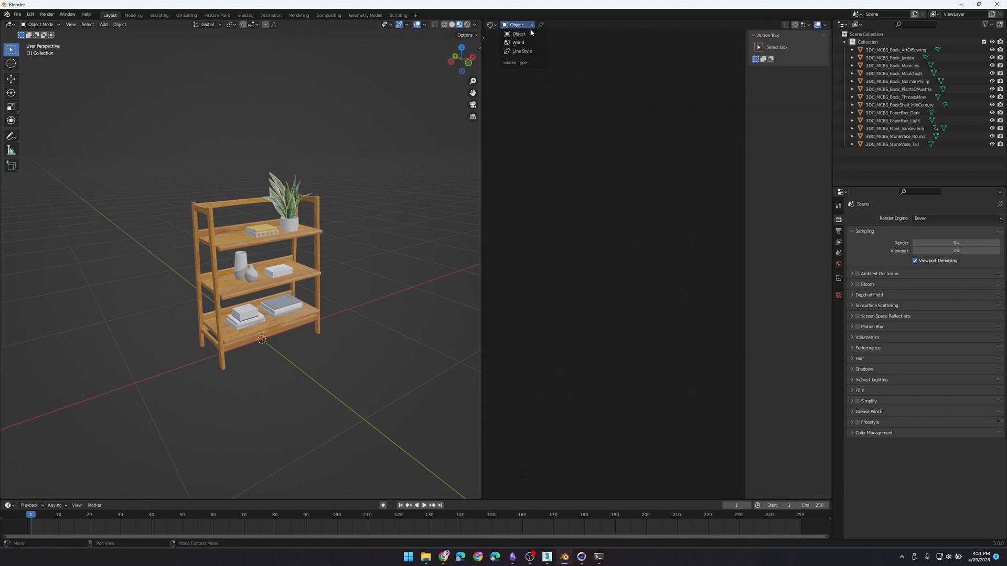
Show the World shader nodes, switch the render engine to Cycles, and use Standard view transform
click(518, 42)
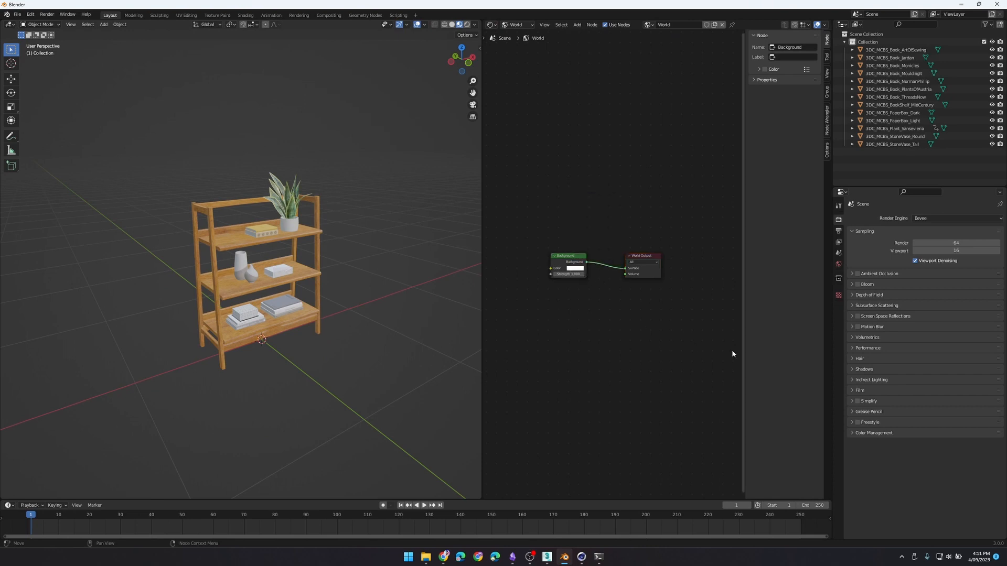
click(955, 218)
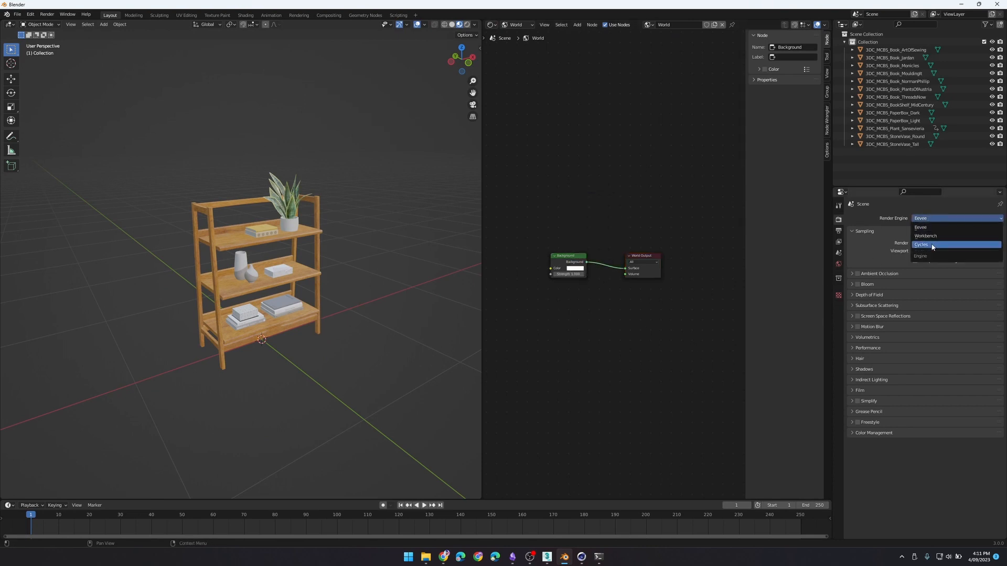
click(921, 244)
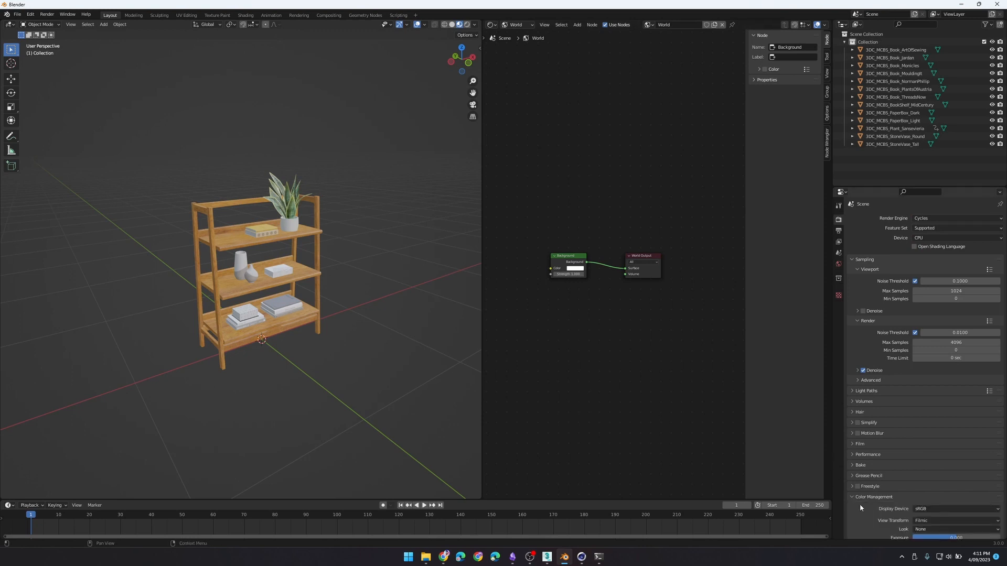
click(953, 483)
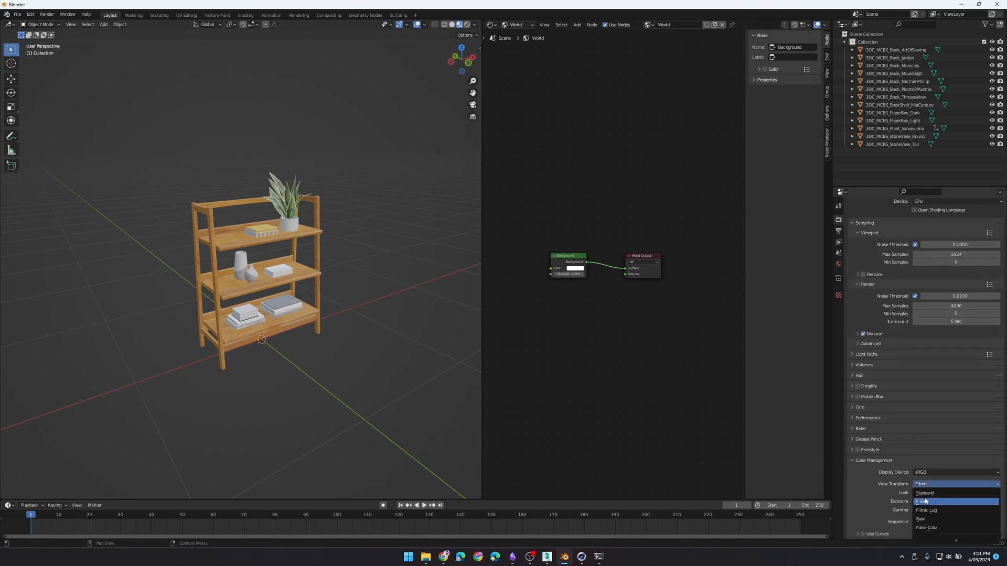
click(924, 493)
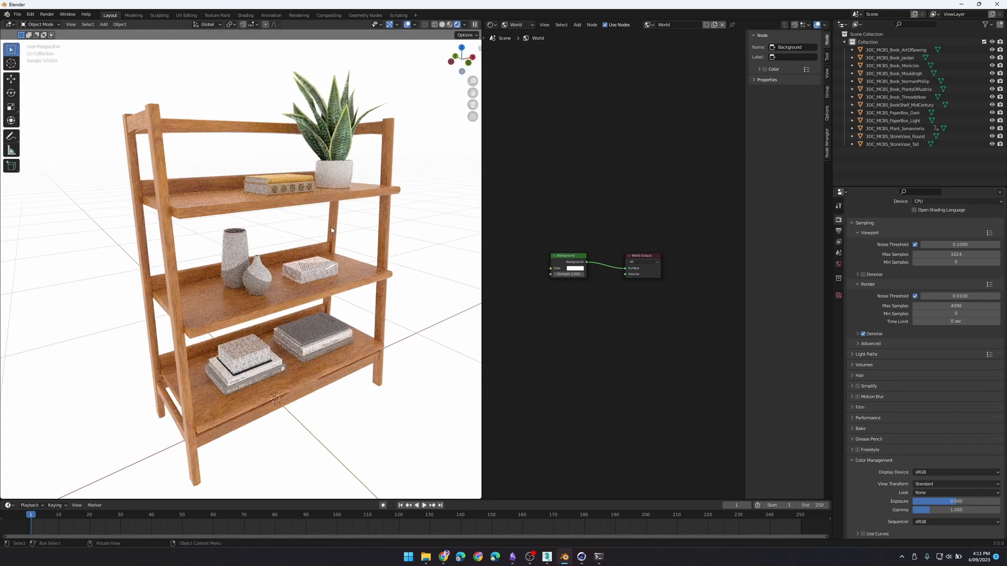
mouse_move(349, 222)
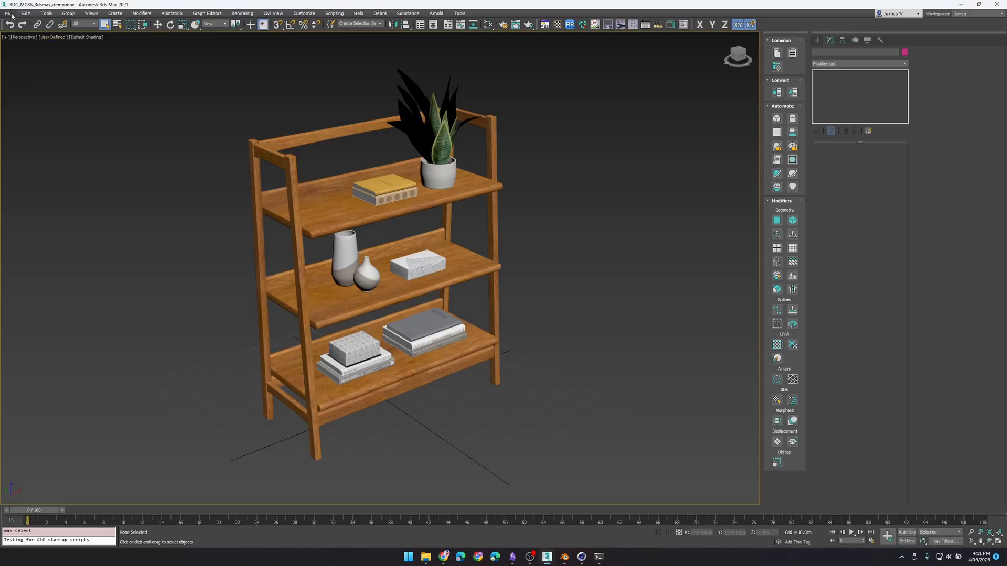
Reopen the bookshelf scene without saving, browse Create > Lights > V-Ray, and open the V-Ray Frame Buffer
click(8, 13)
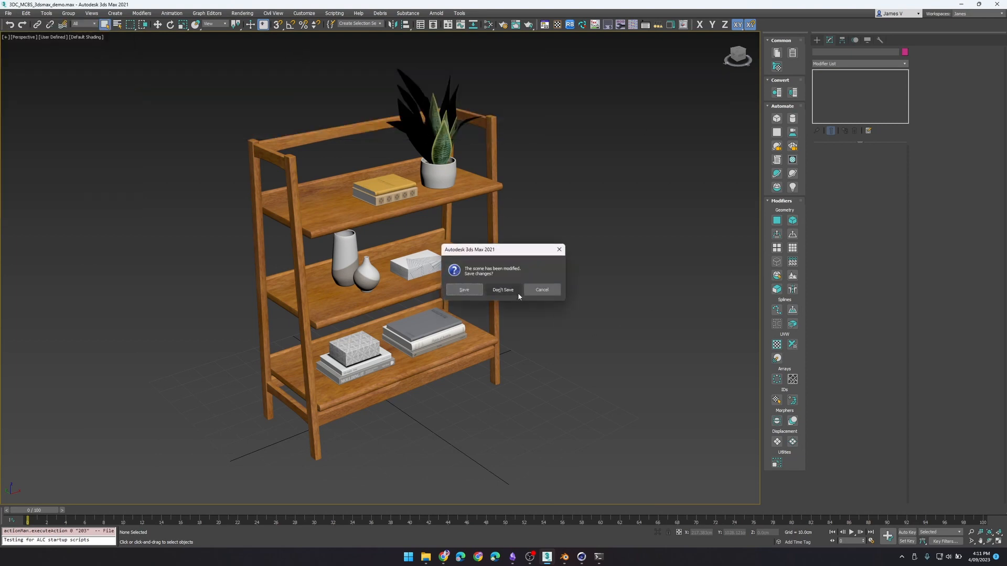
click(503, 290)
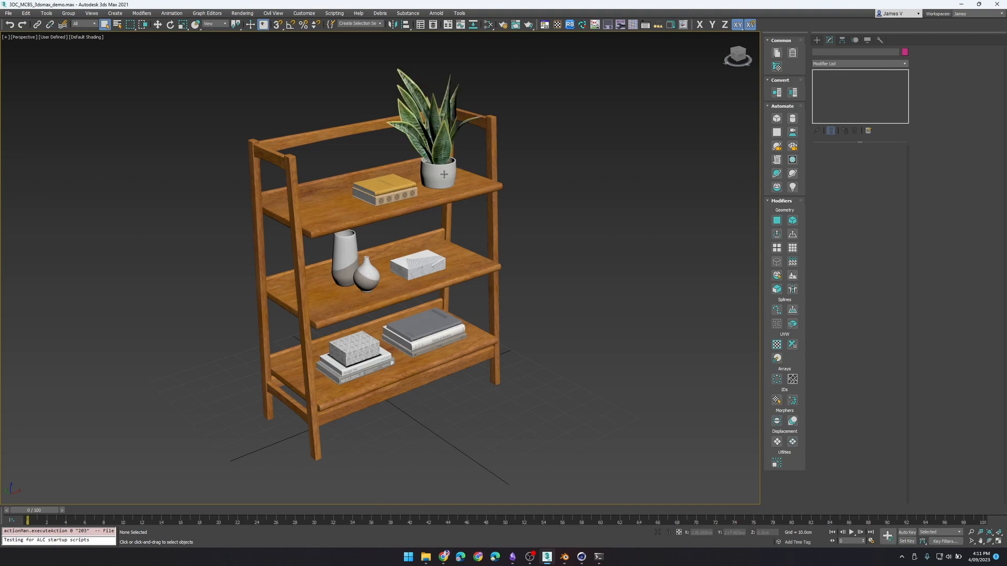
click(817, 40)
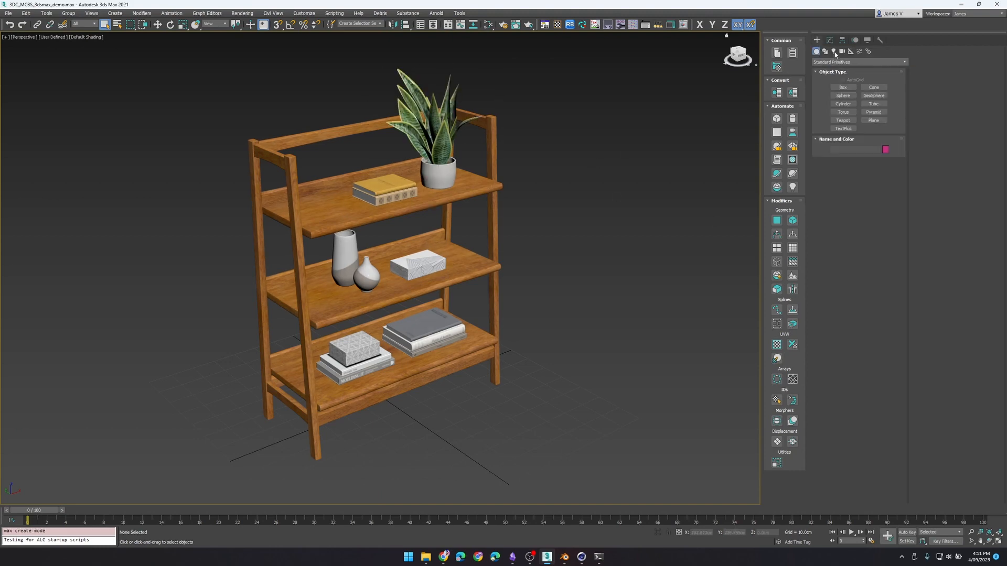
click(833, 51)
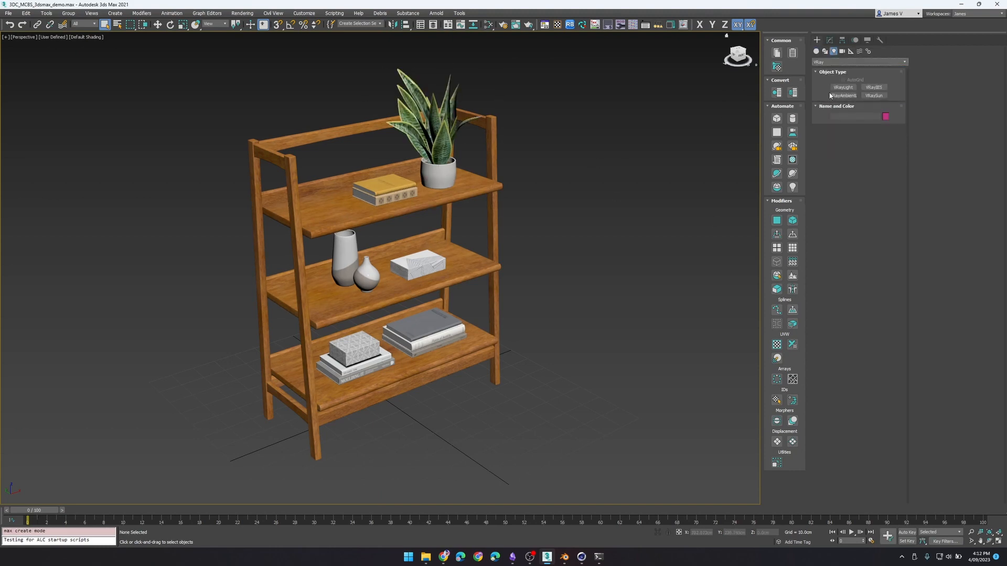
click(842, 87)
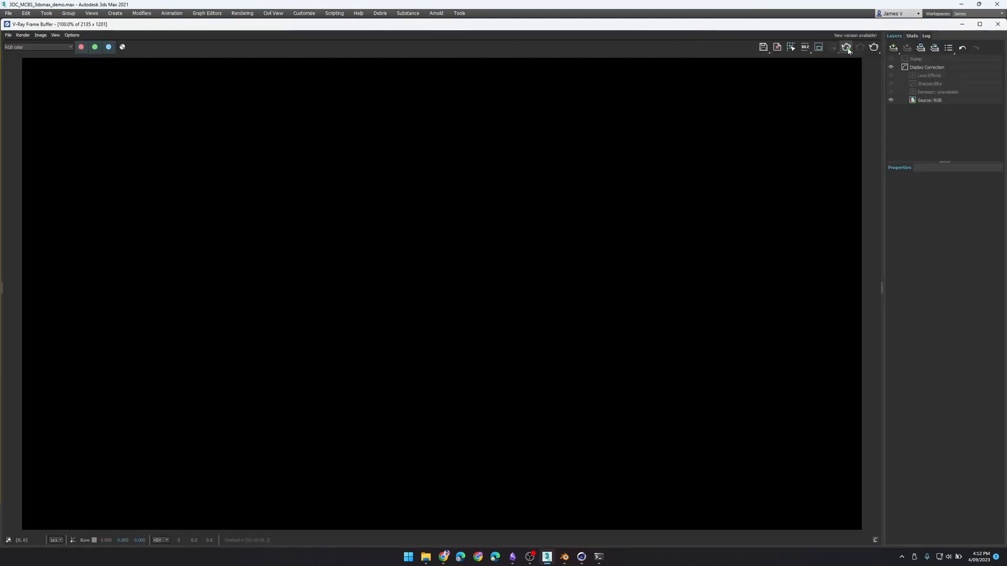
click(846, 46)
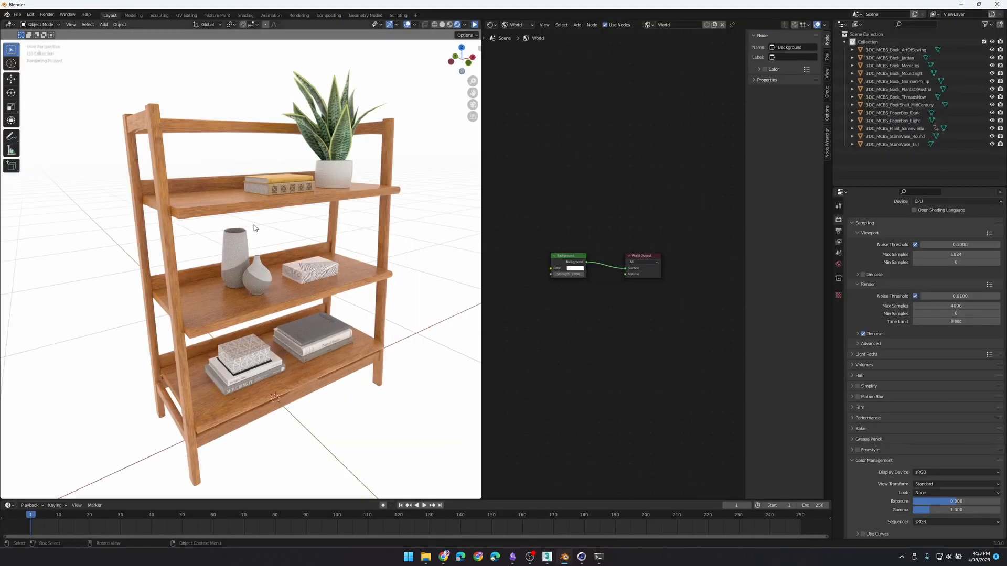
Select the bookshelf so the Shader Editor shows its image textures and Principled BSDF
click(518, 24)
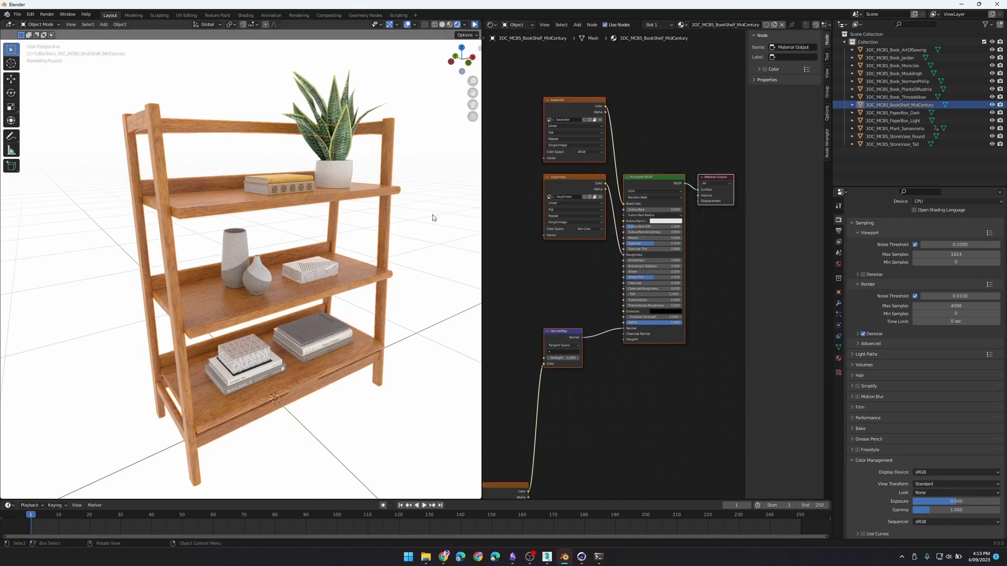
click(571, 100)
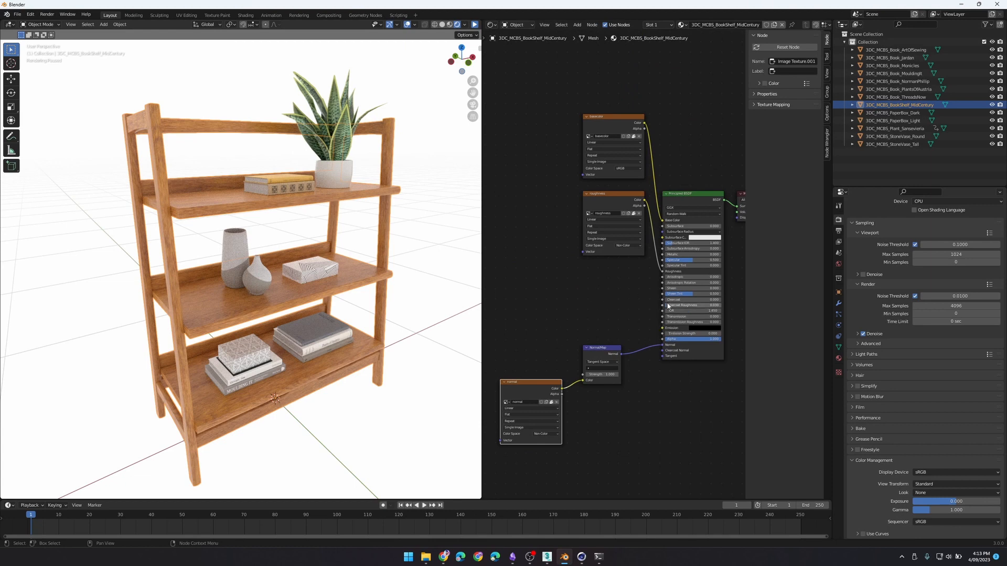
mouse_move(584, 293)
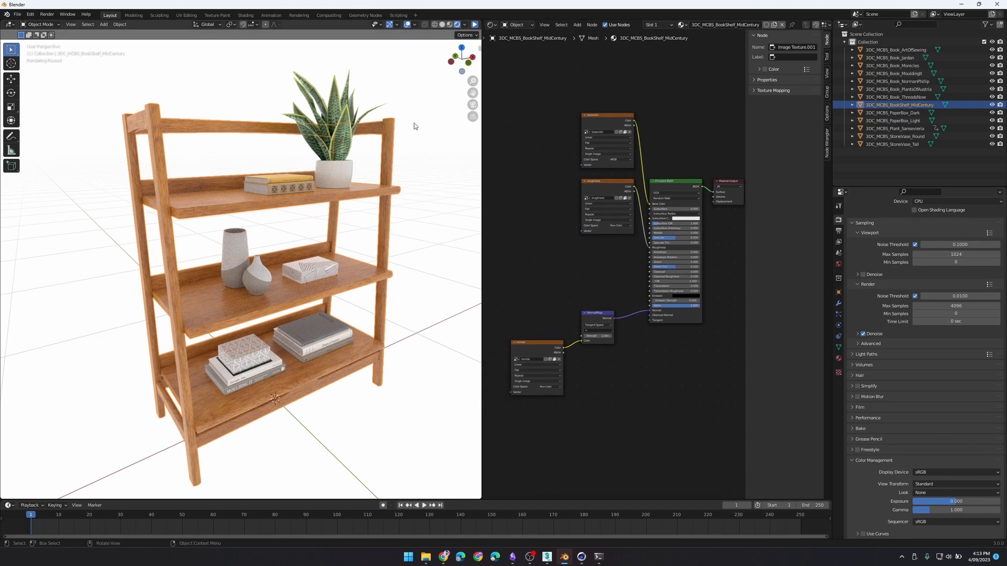
mouse_move(406, 195)
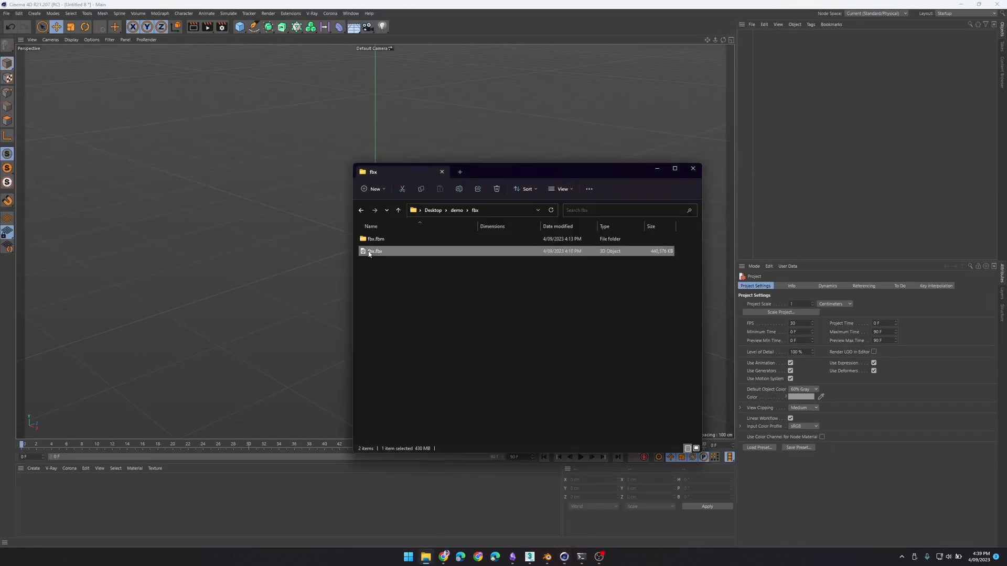
Import the bookshelf FBX file and run the JV_FBXMaterialsToVray conversion script
double_click(375, 252)
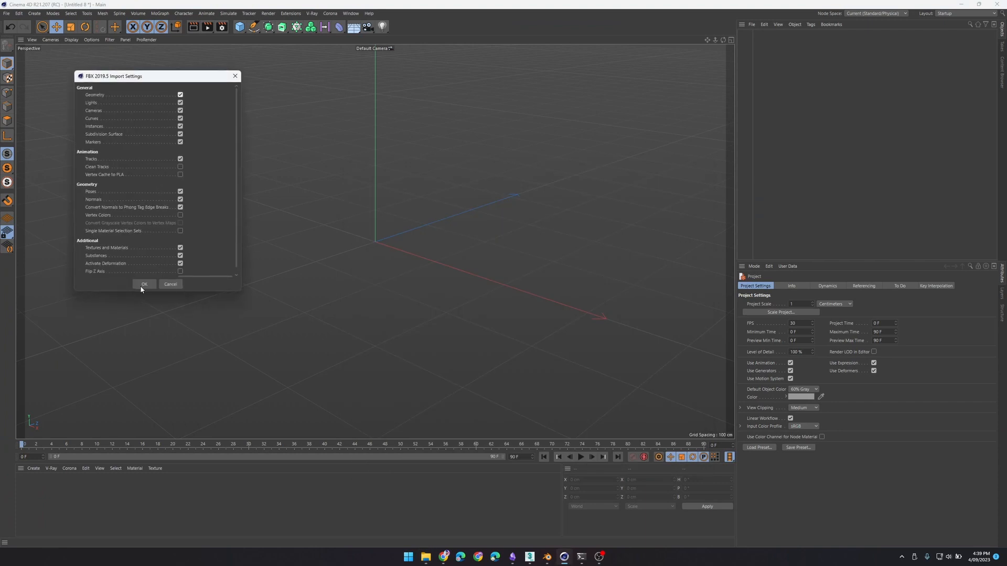
click(144, 284)
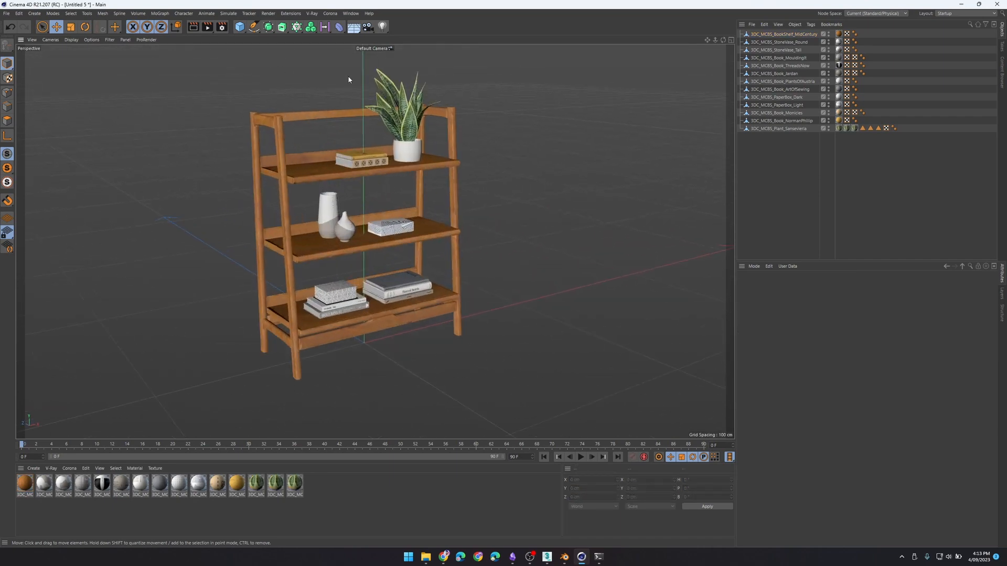
click(290, 12)
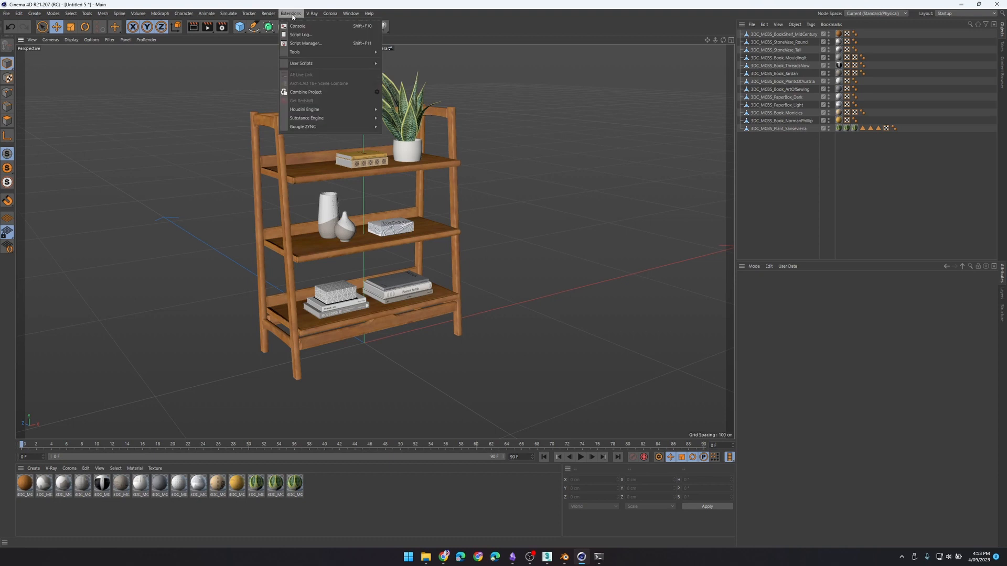
mouse_move(301, 63)
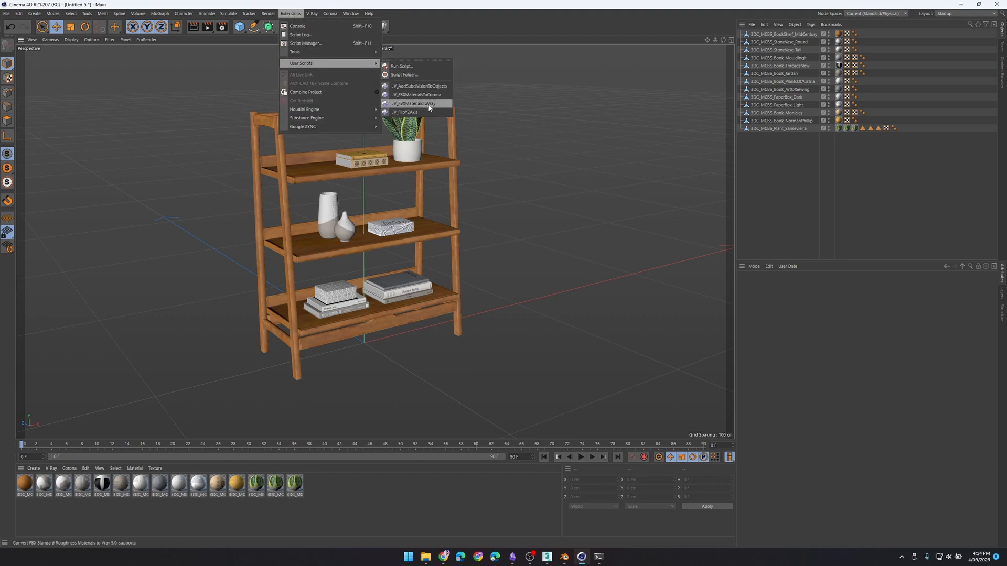
click(413, 103)
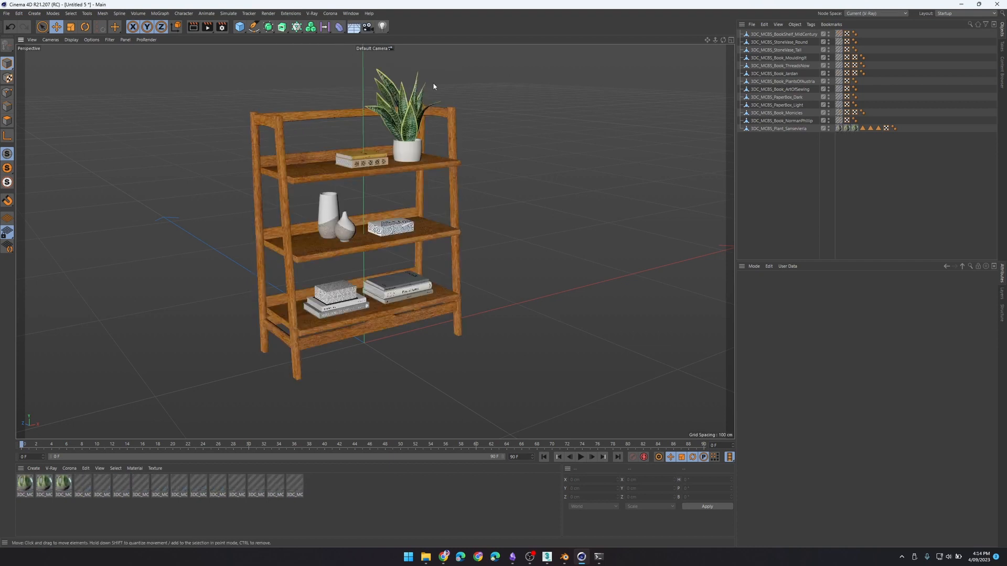
Add a V-Ray Dome Light from the V-Ray > Lights menu
click(312, 12)
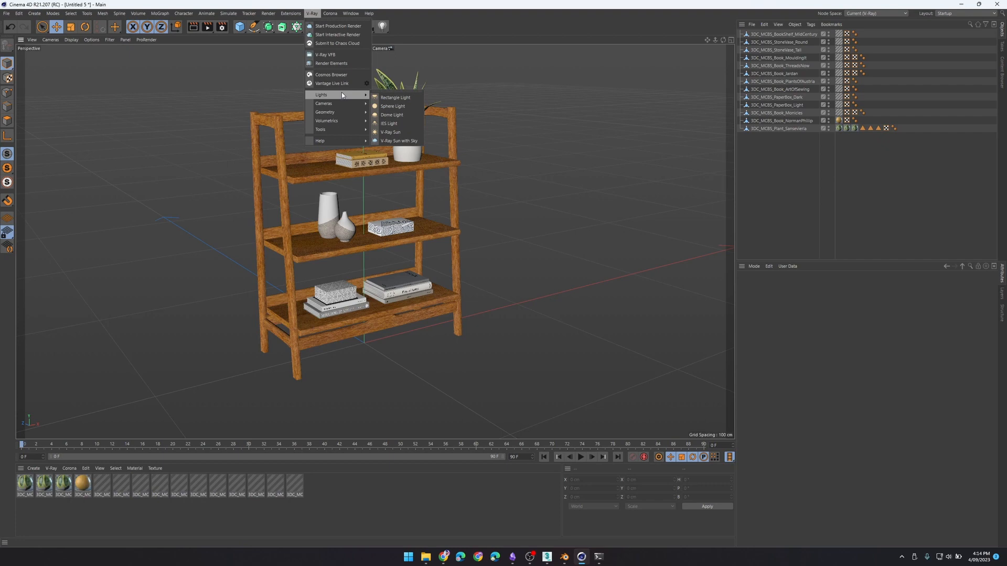
click(391, 115)
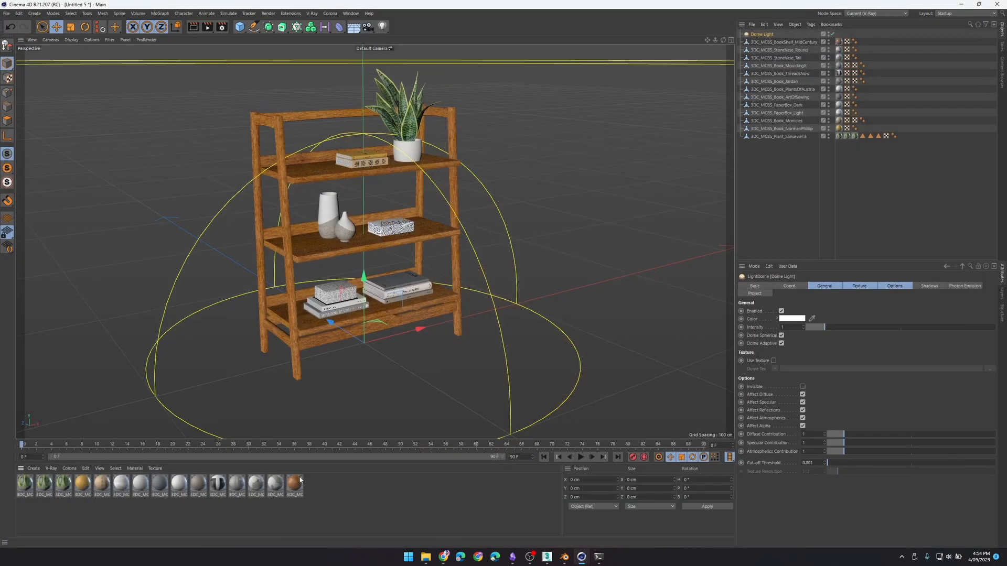
Open the BookShelf_MidCentury material and review its Diffuse, Reflection, Refraction and Bump pages
double_click(294, 484)
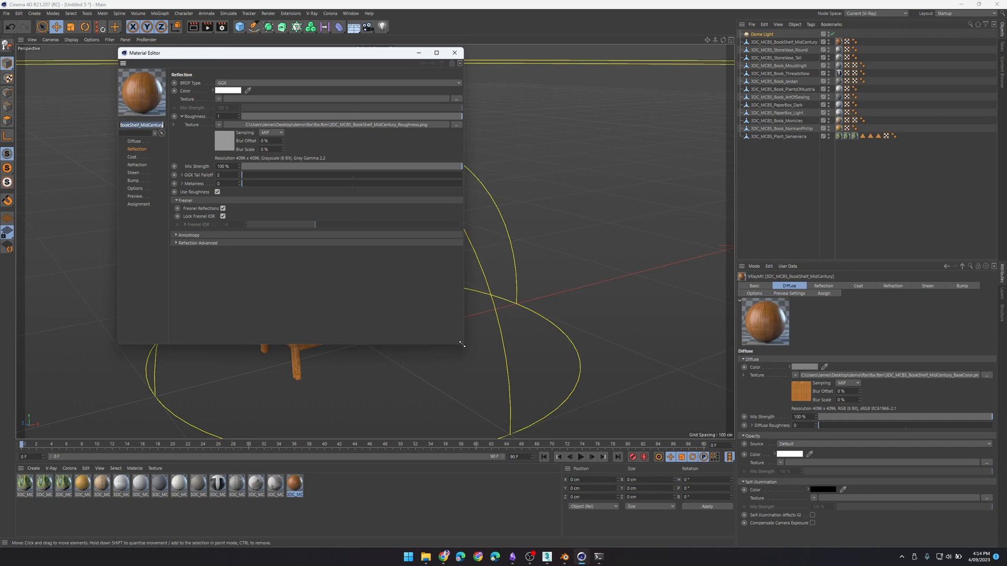
click(134, 141)
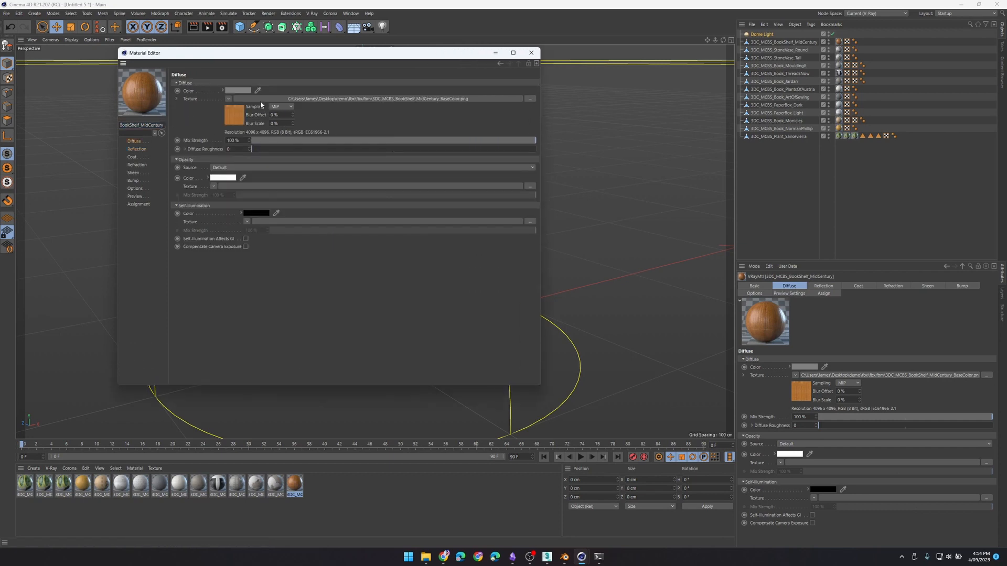
click(137, 150)
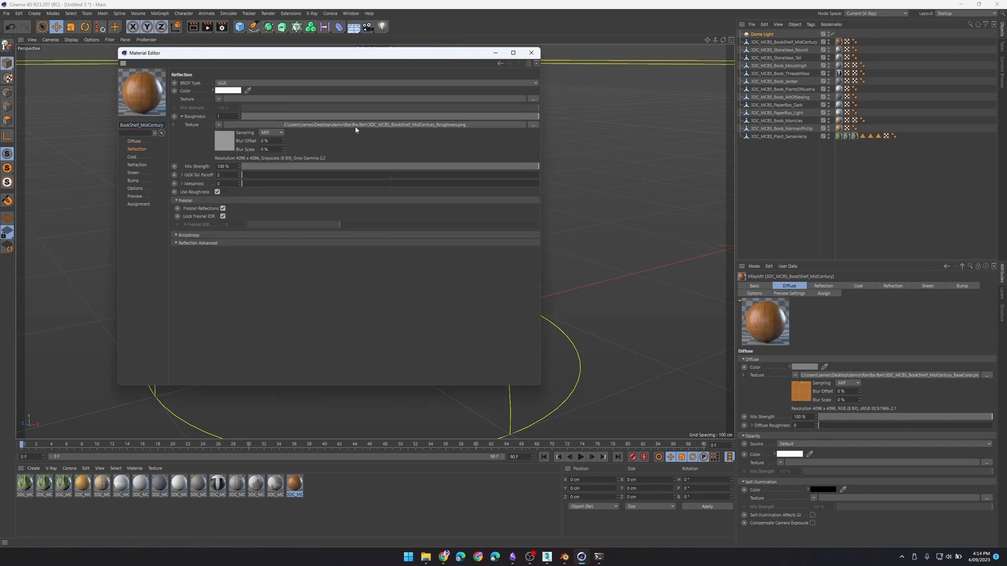
click(222, 116)
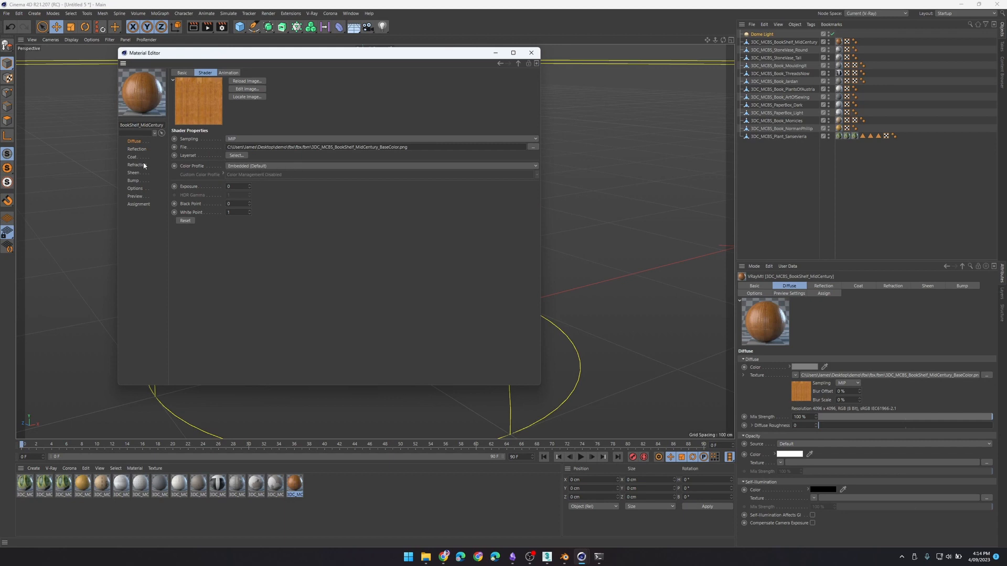
click(137, 165)
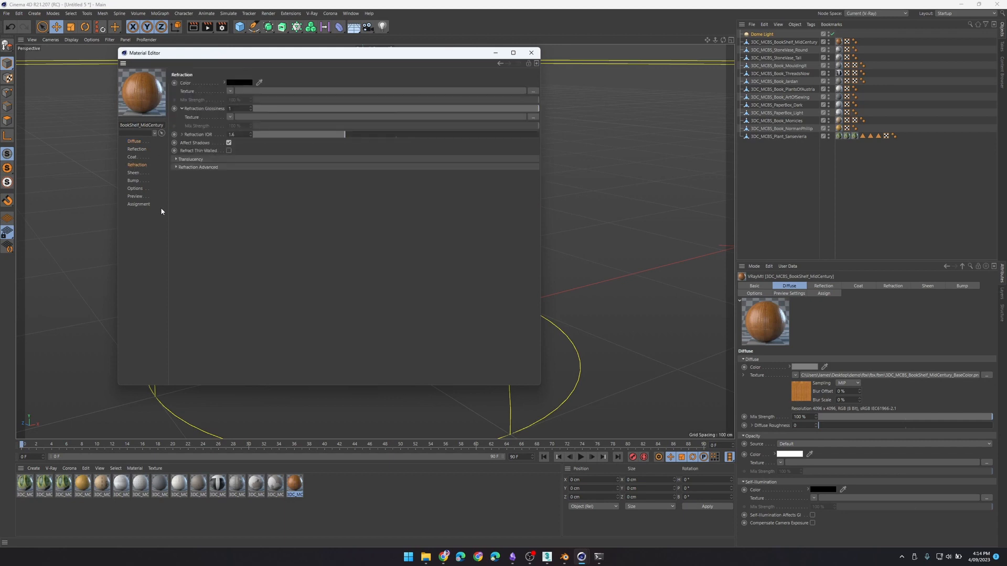
click(133, 181)
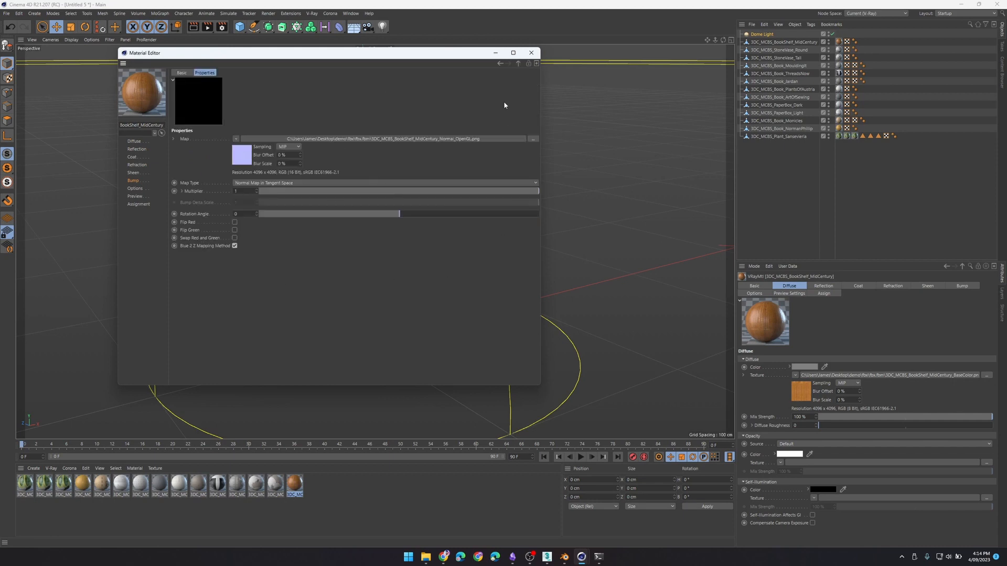
click(530, 53)
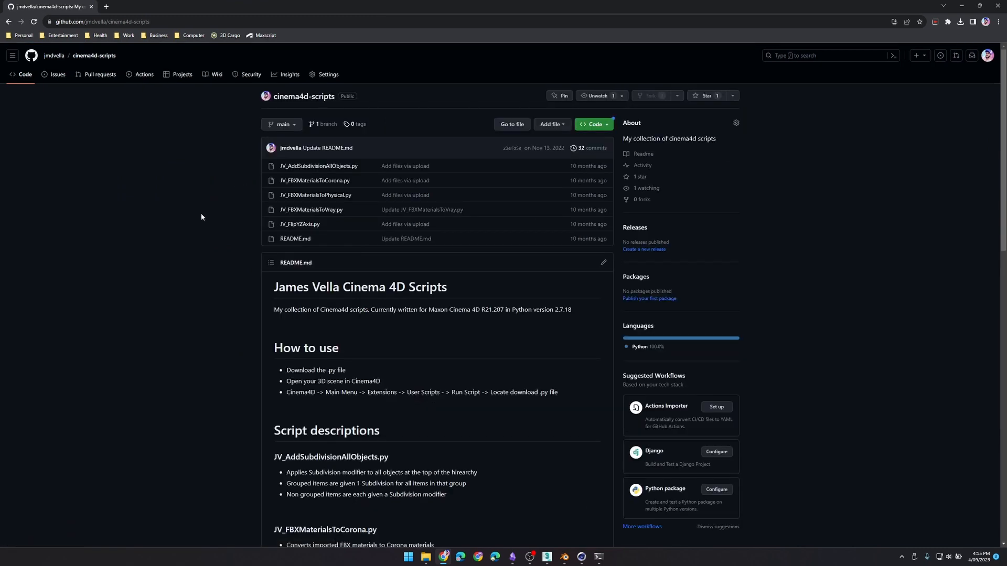
mouse_move(316, 196)
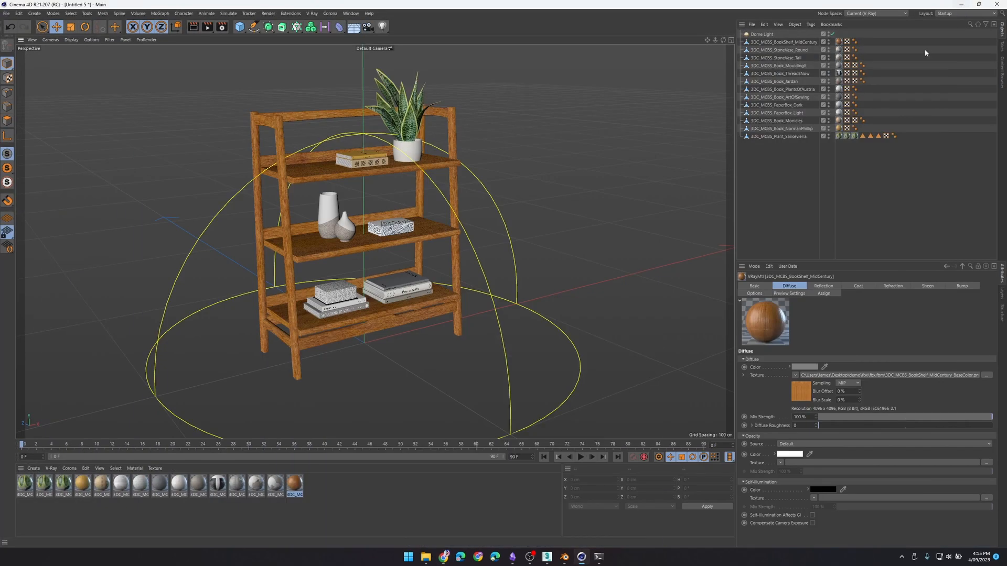
Create a new project and import fbx.fbx with the default FBX import settings
click(6, 13)
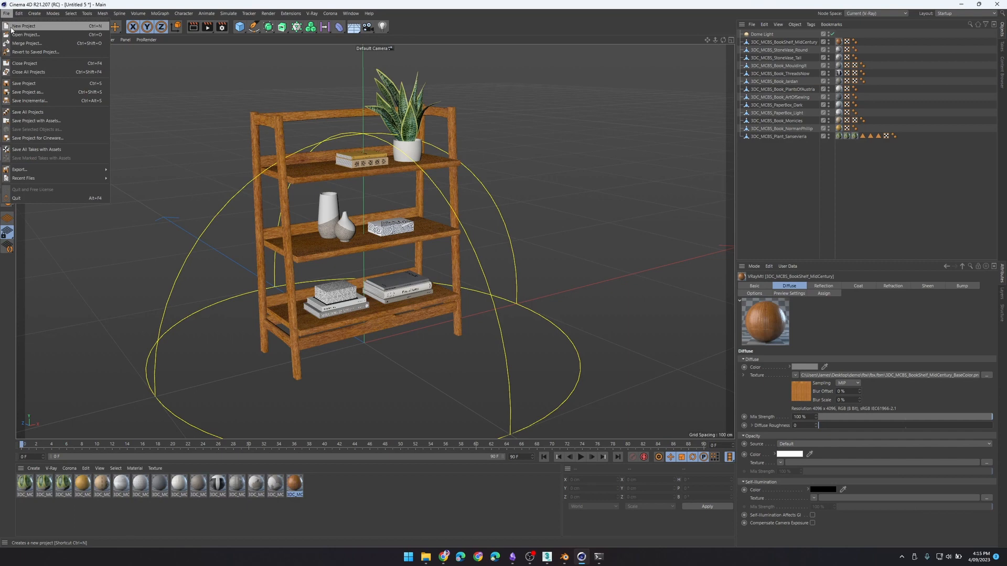
click(24, 26)
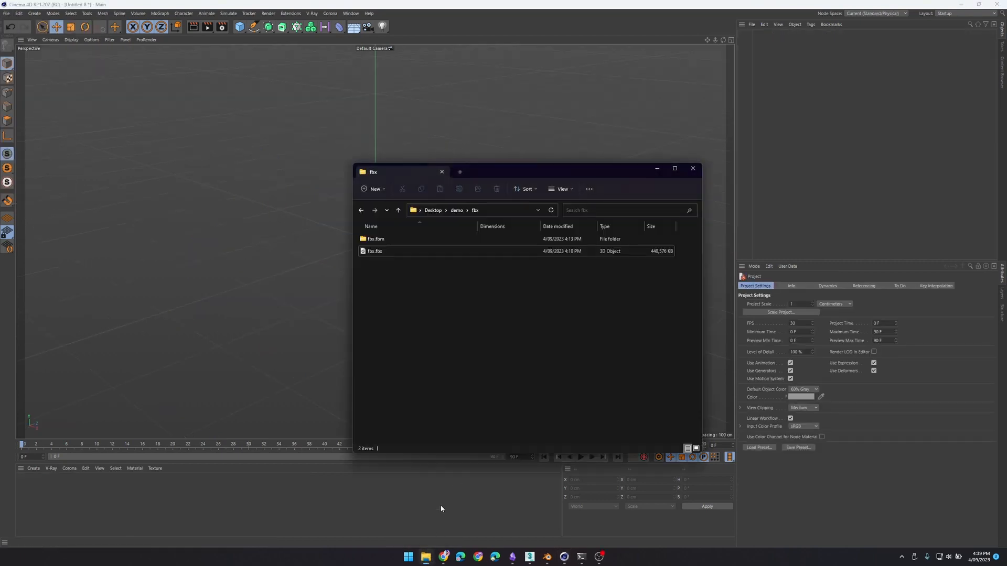
double_click(374, 251)
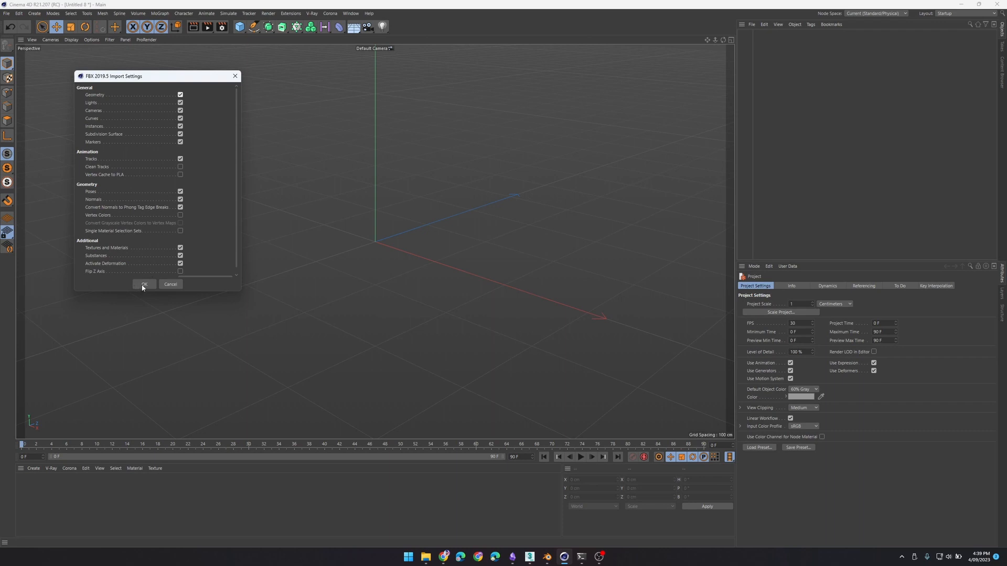
click(144, 284)
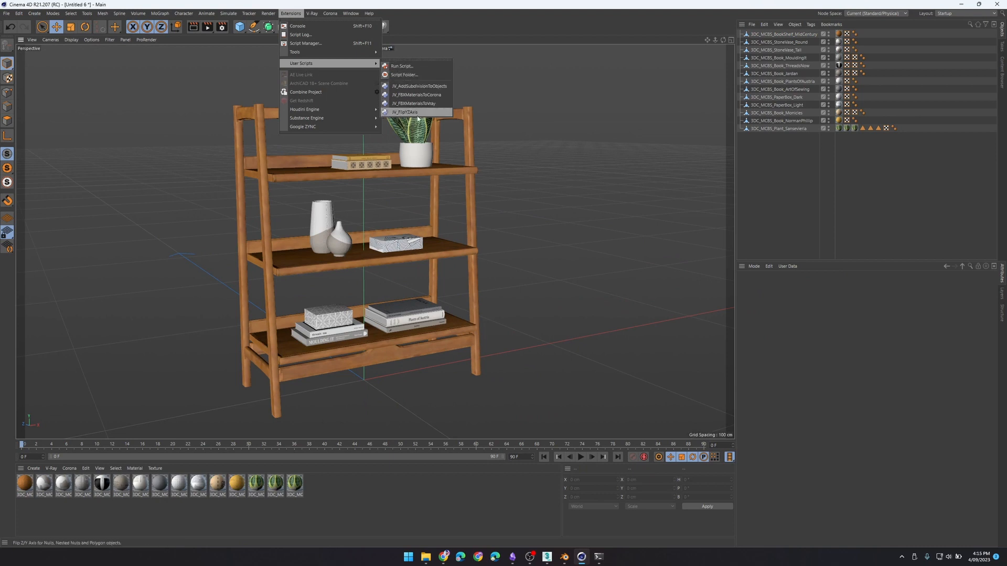
mouse_move(416, 94)
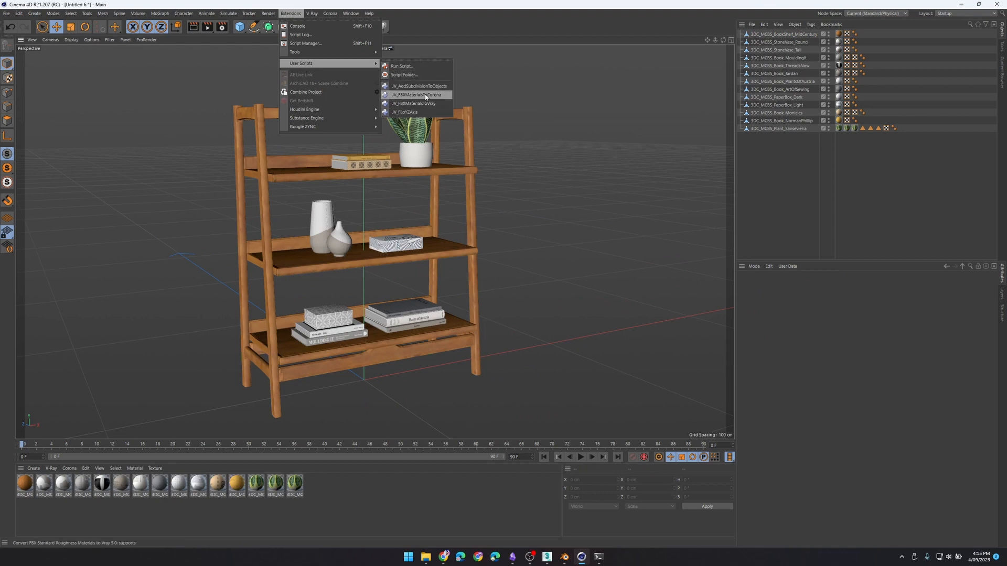
Convert the FBX materials with JV_FBXMaterialsToCorona and add a Corona Sky
click(415, 95)
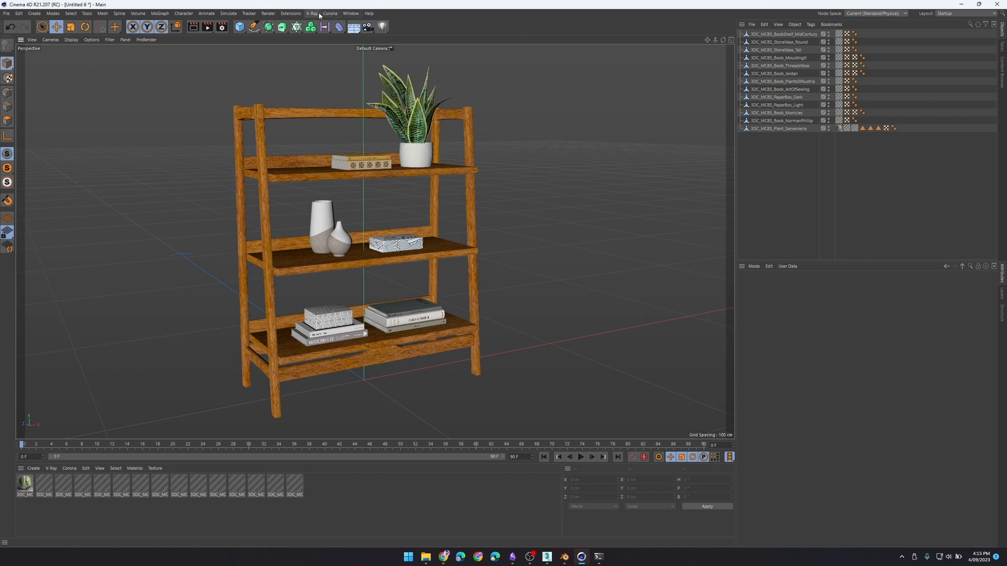
click(330, 13)
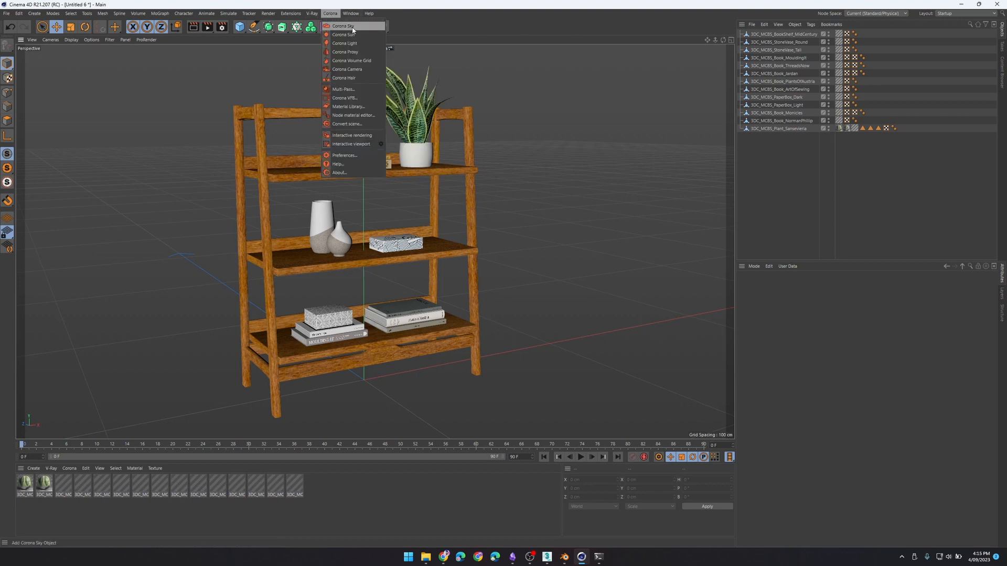
click(342, 27)
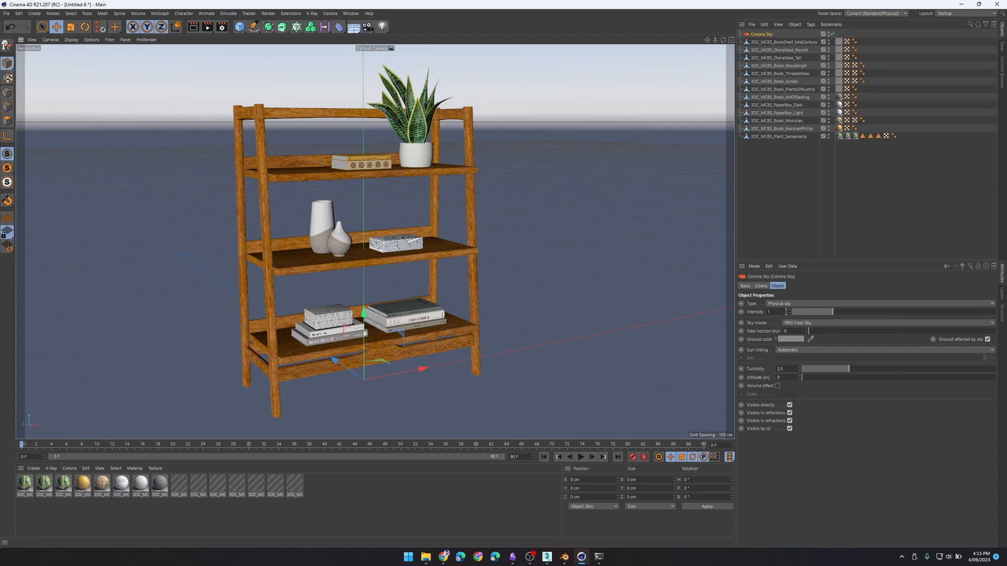
Set the Corona Sky type to Simple color in white and start interactive rendering
click(796, 323)
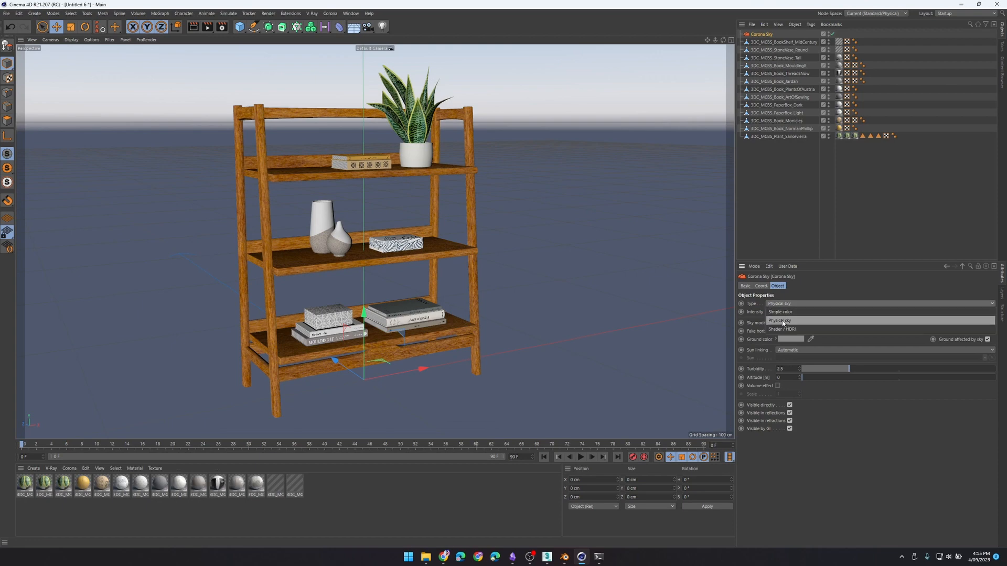
click(795, 339)
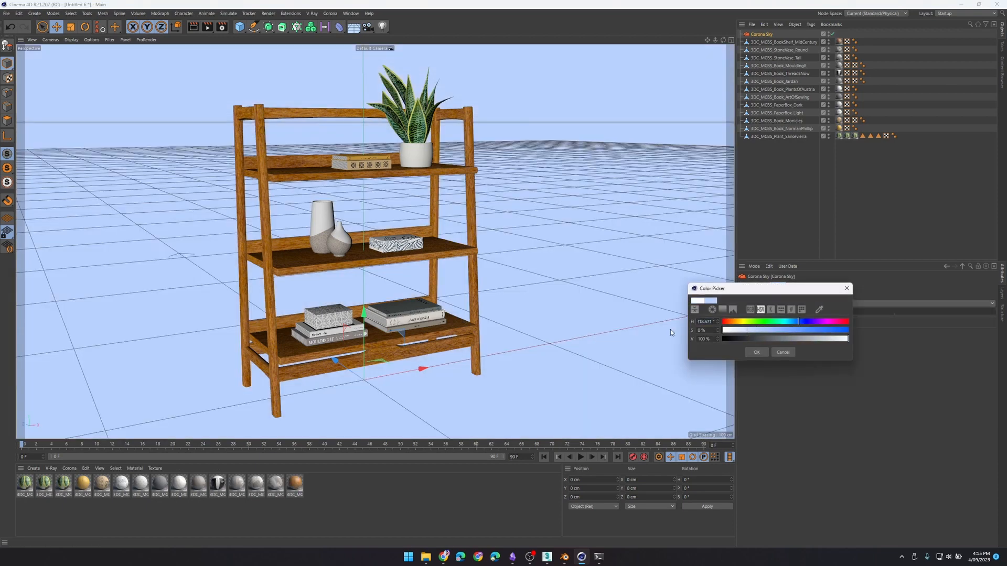
click(756, 351)
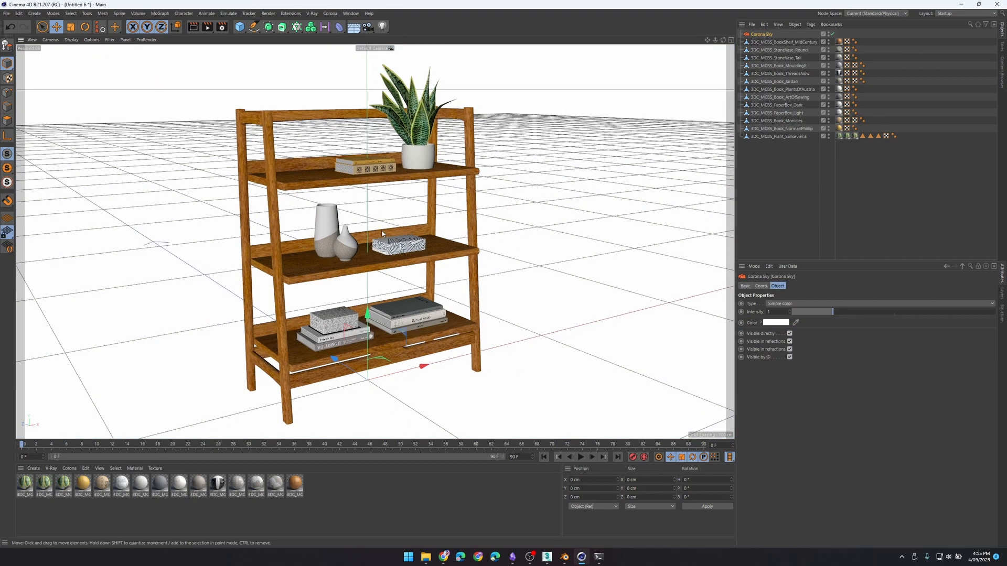
click(330, 12)
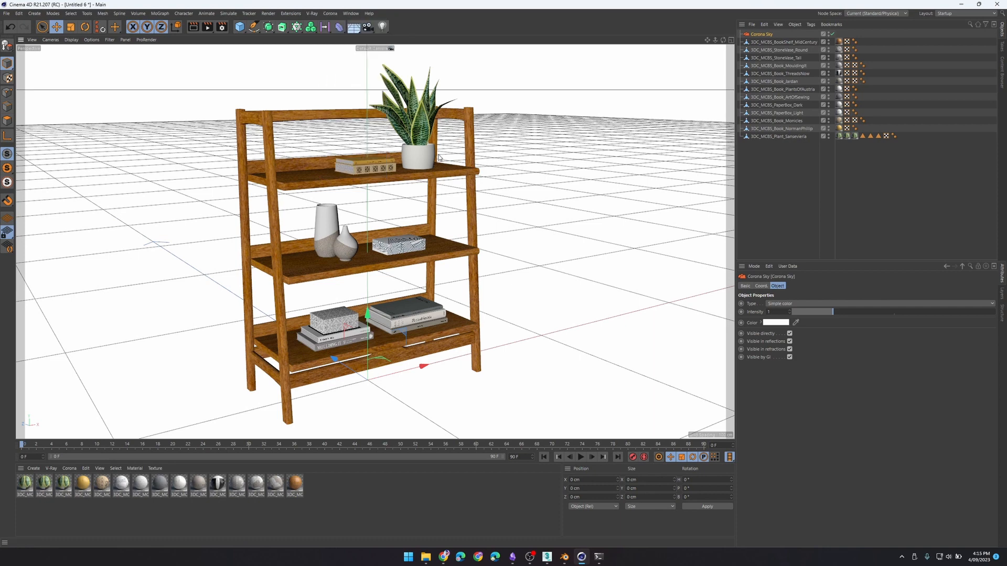
click(309, 26)
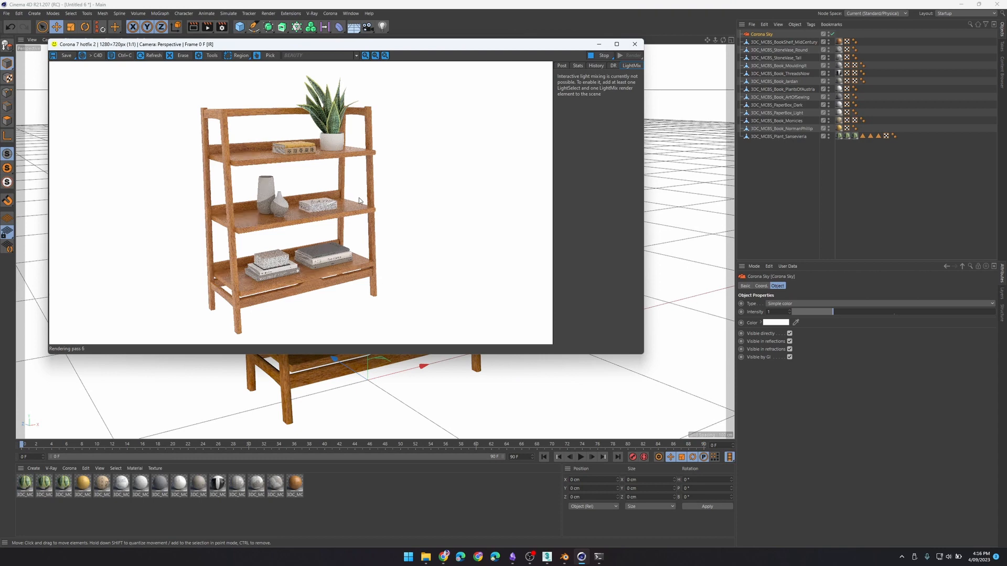
mouse_move(546, 80)
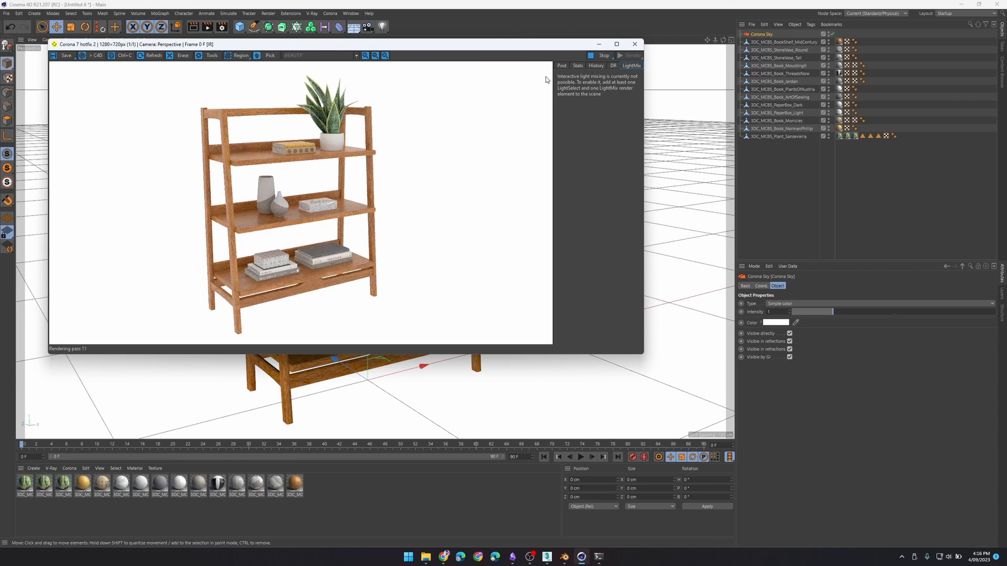